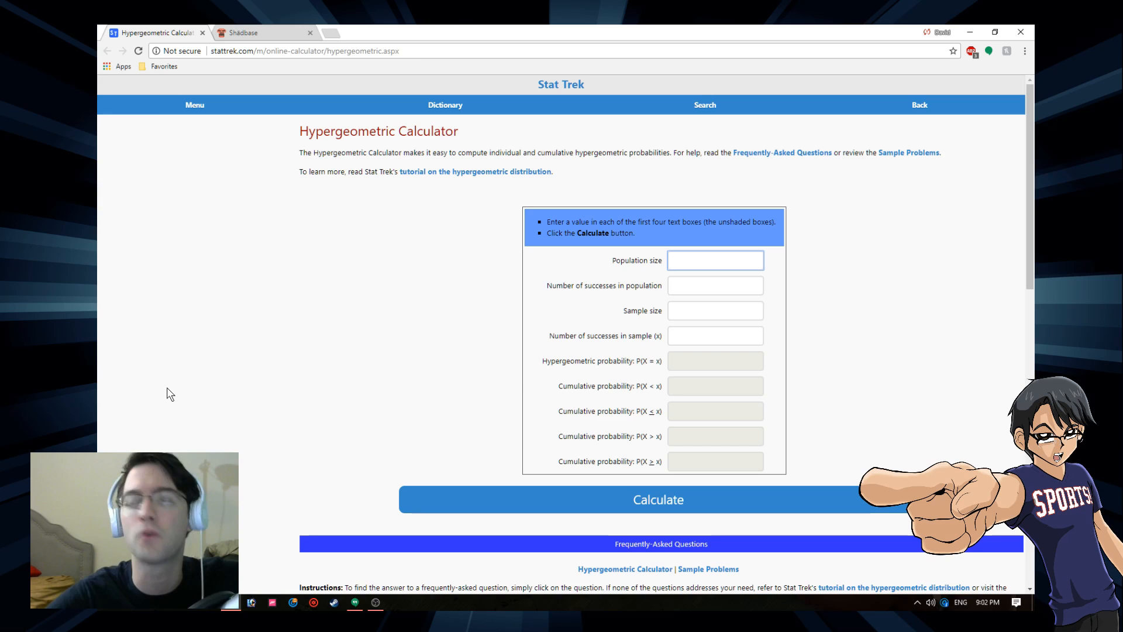
Enter population size 40 and number of successes in population 3.
{"action": "left_click", "coordinate": [715, 259]}
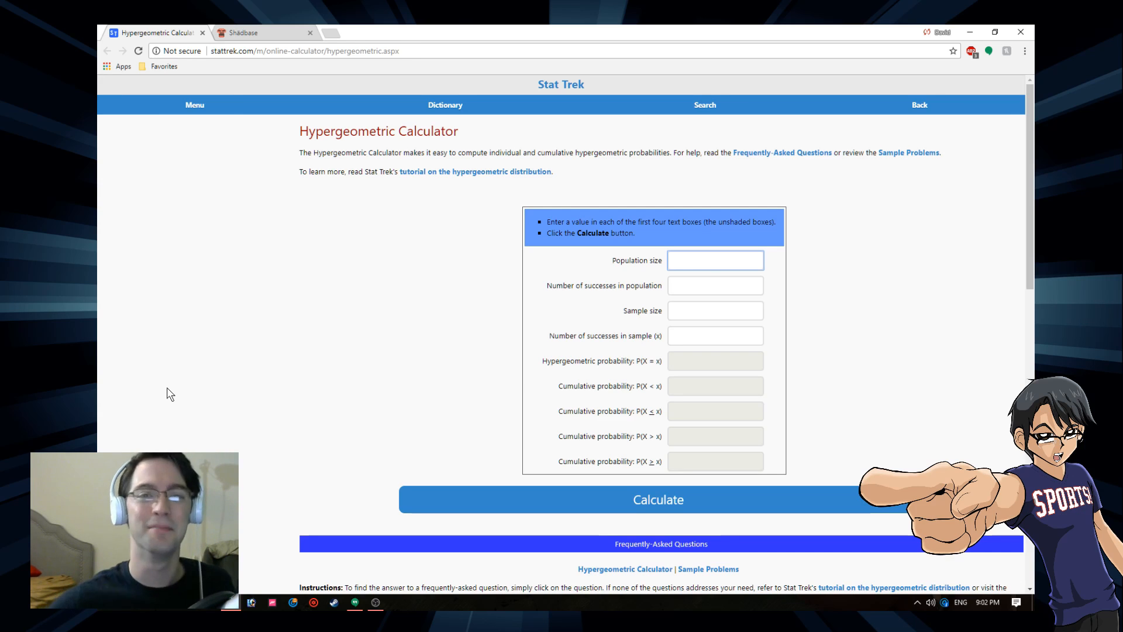
{"action": "left_click", "coordinate": [715, 259]}
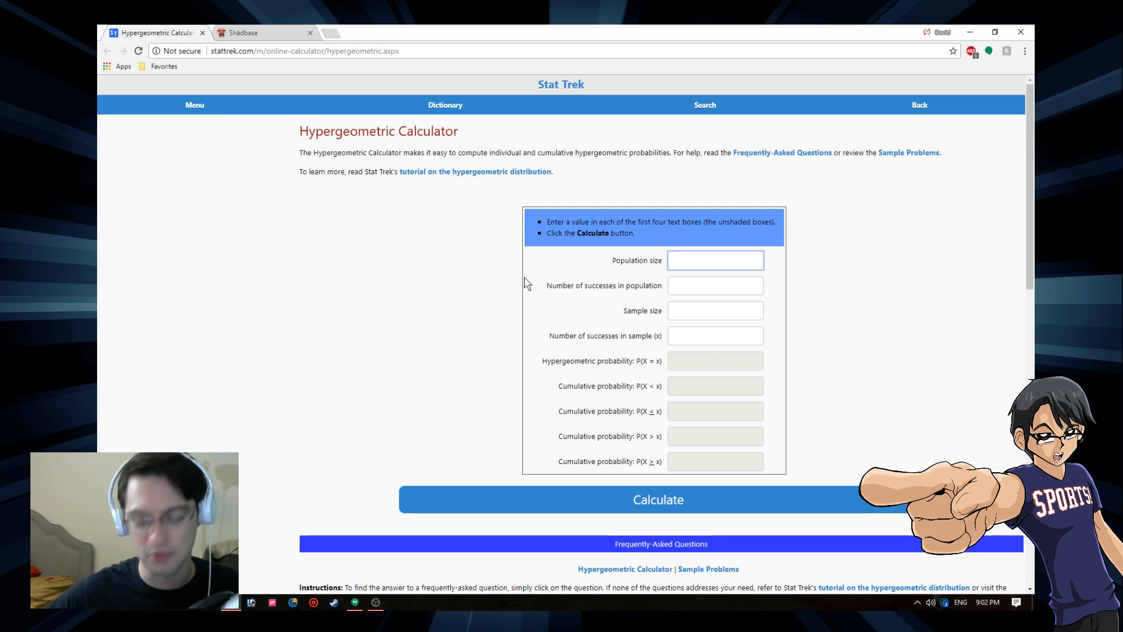
{"action": "type", "text": "40"}
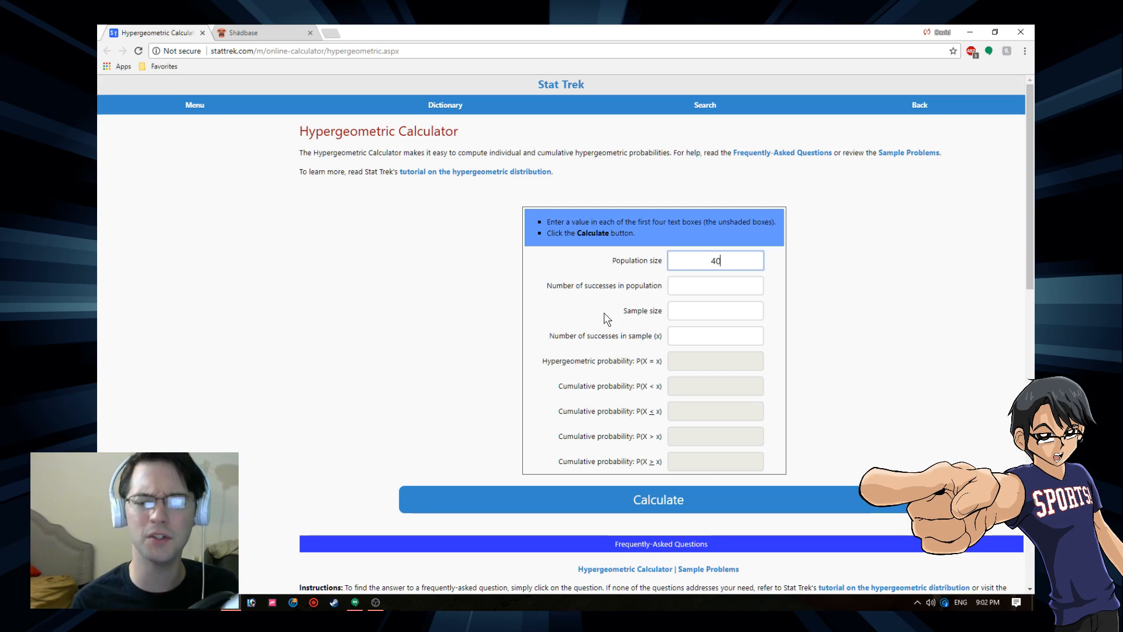
{"action": "left_click", "coordinate": [715, 285]}
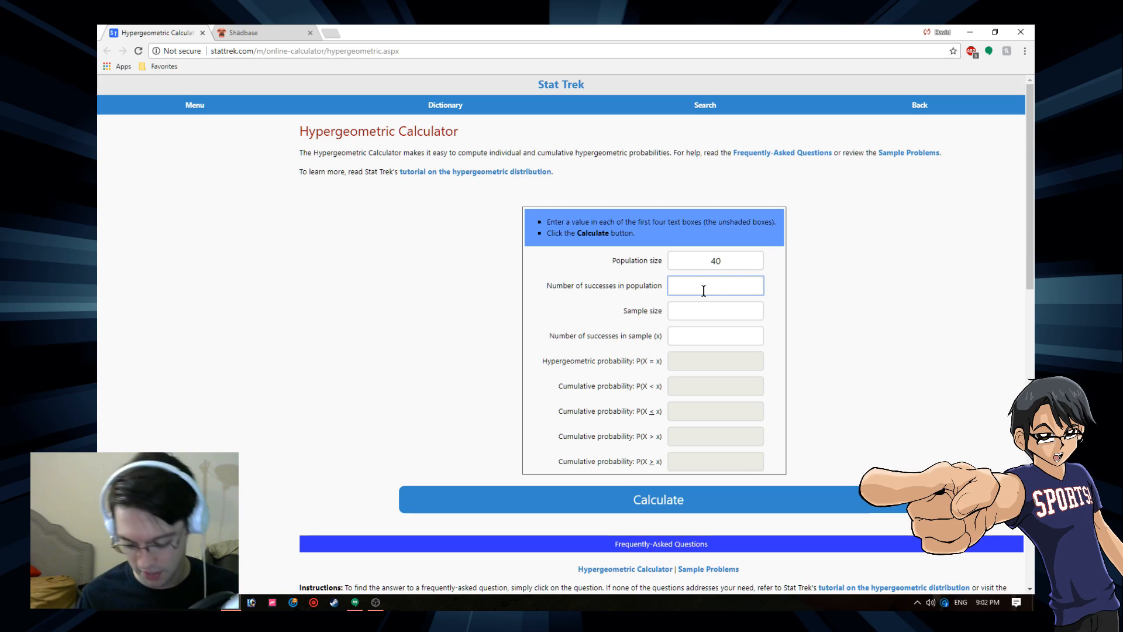
{"action": "type", "text": "3"}
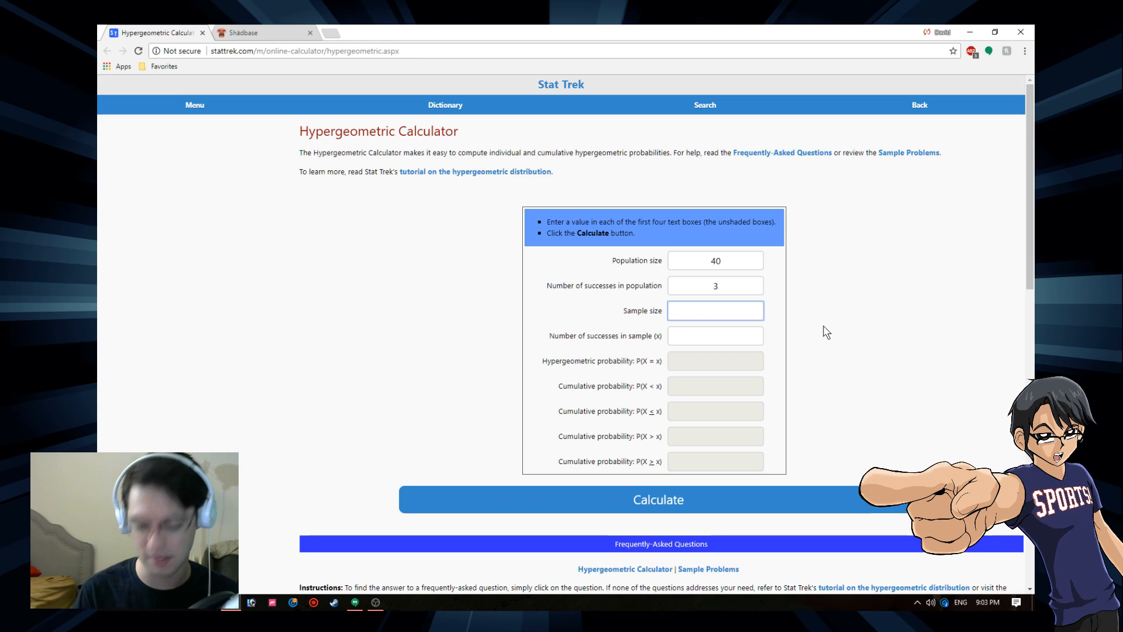
Enter sample size 5 and number of successes in sample 1.
{"action": "type", "text": "5"}
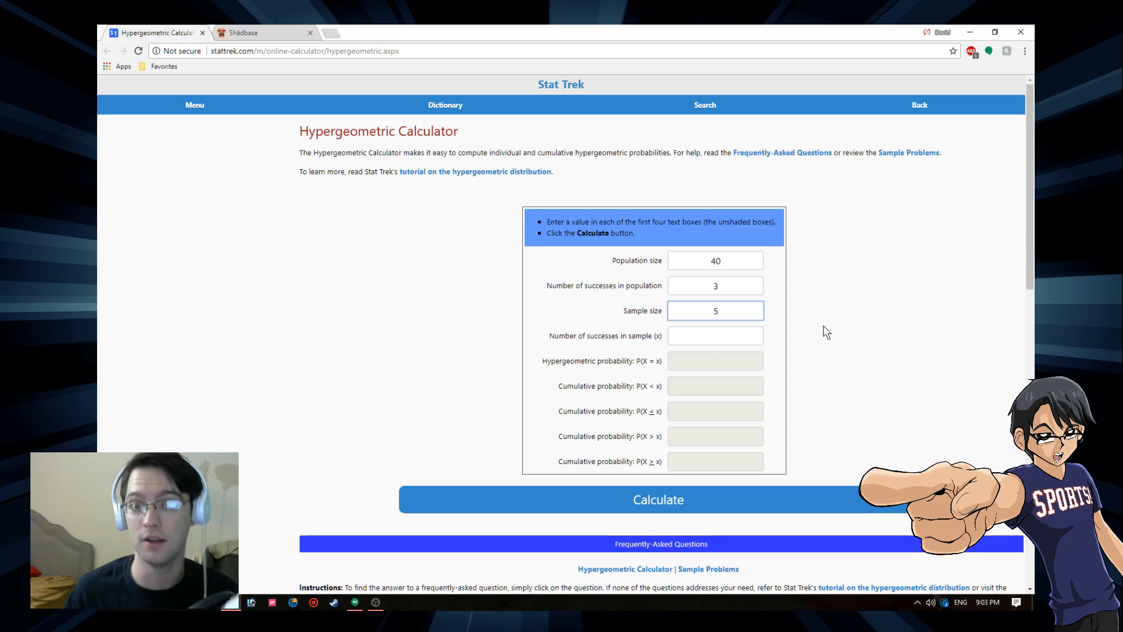
{"action": "left_click", "coordinate": [715, 335]}
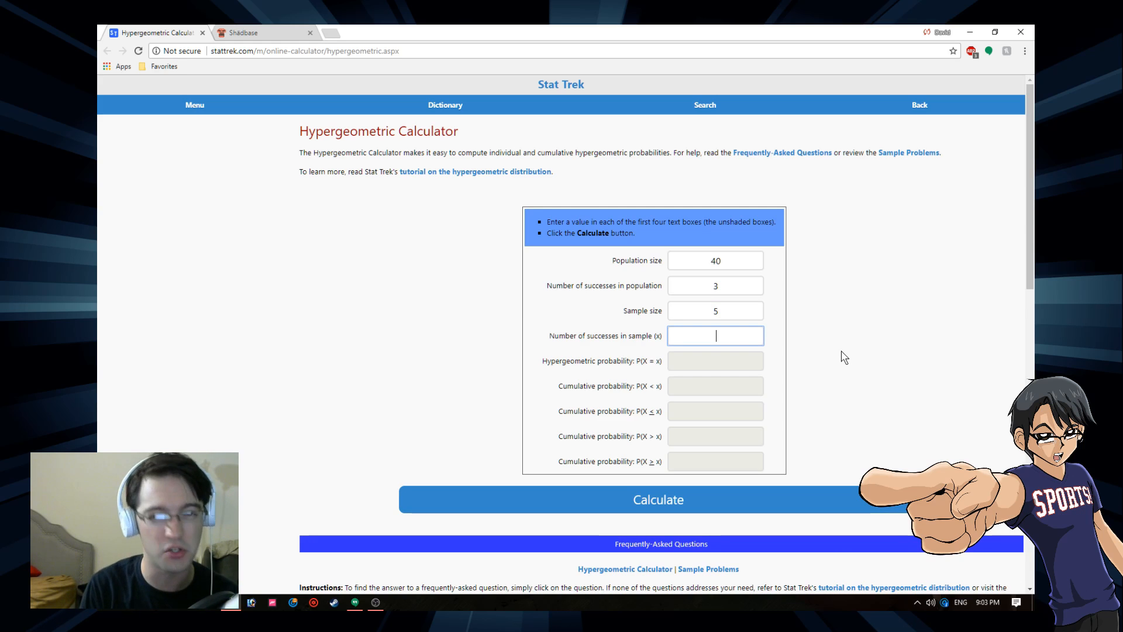
{"action": "type", "text": "1"}
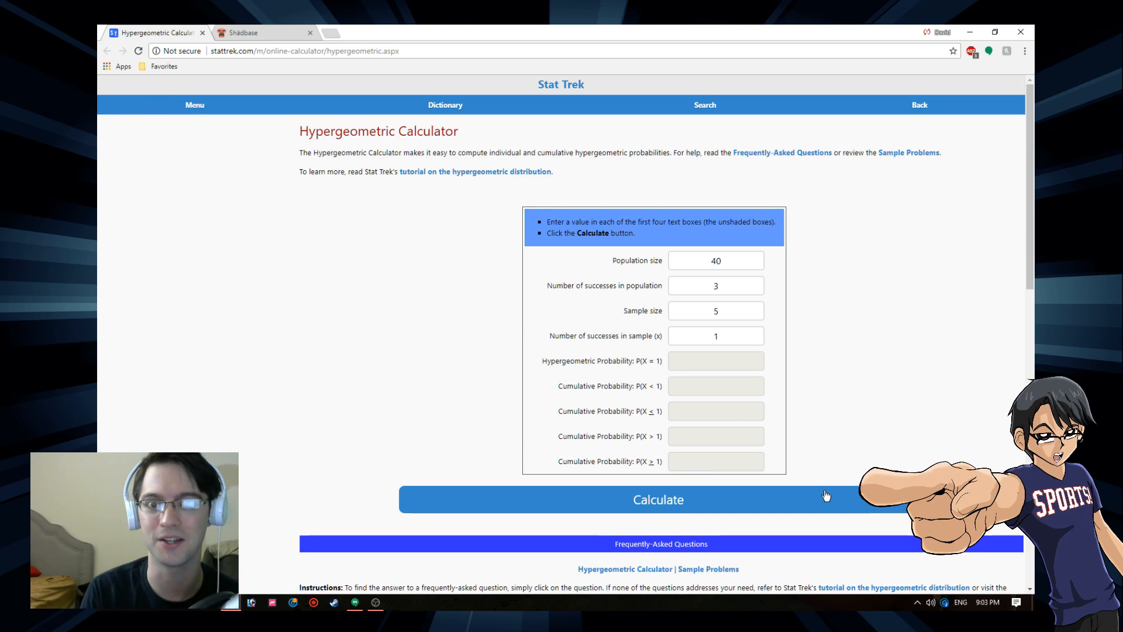
Calculate the probabilities, giving P(X=1) 0.30111336, P(X≤1) 0.963562753, P(X≥1) 0.337550607.
{"action": "left_click", "coordinate": [658, 500]}
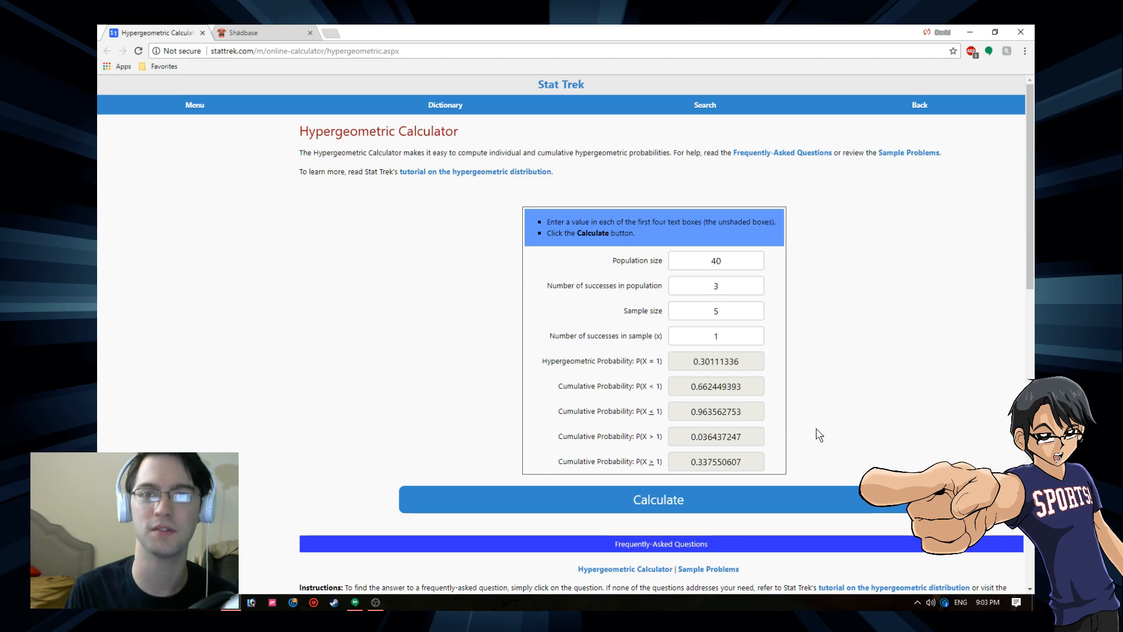
{"action": "mouse_move", "coordinate": [788, 346]}
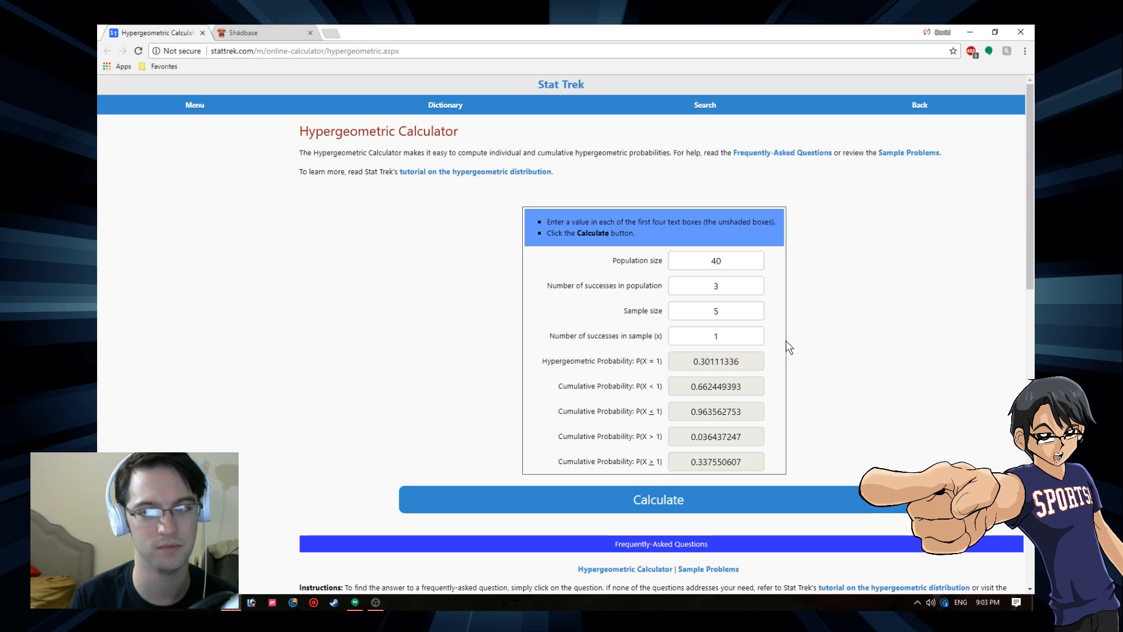
{"action": "mouse_move", "coordinate": [773, 337]}
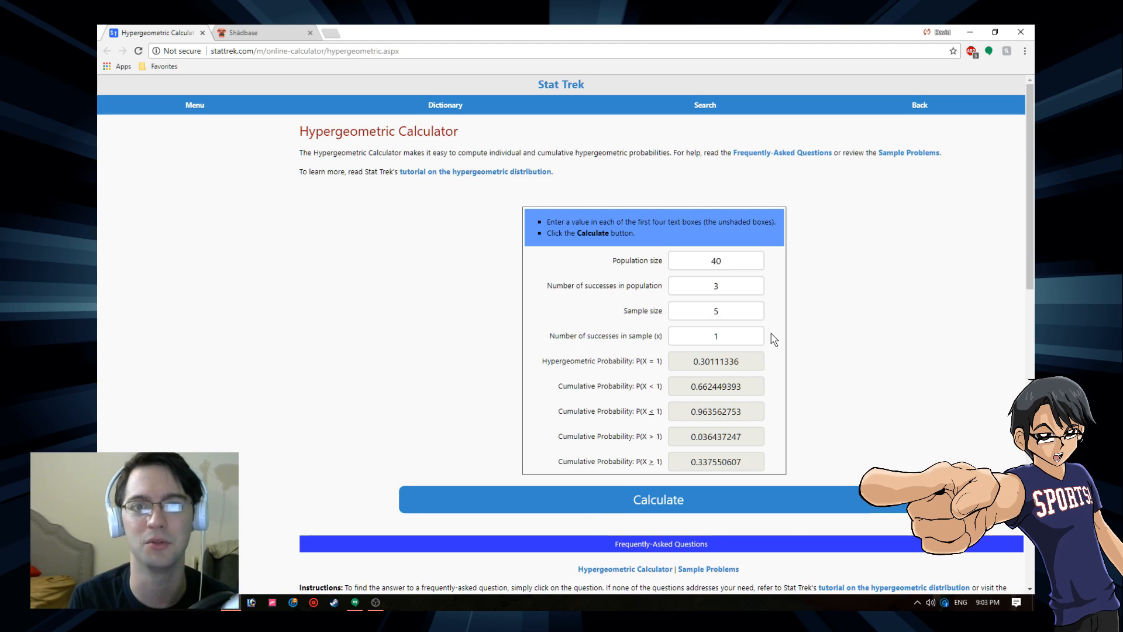
{"action": "scroll", "scroll_direction": "down", "scroll_amount": 3}
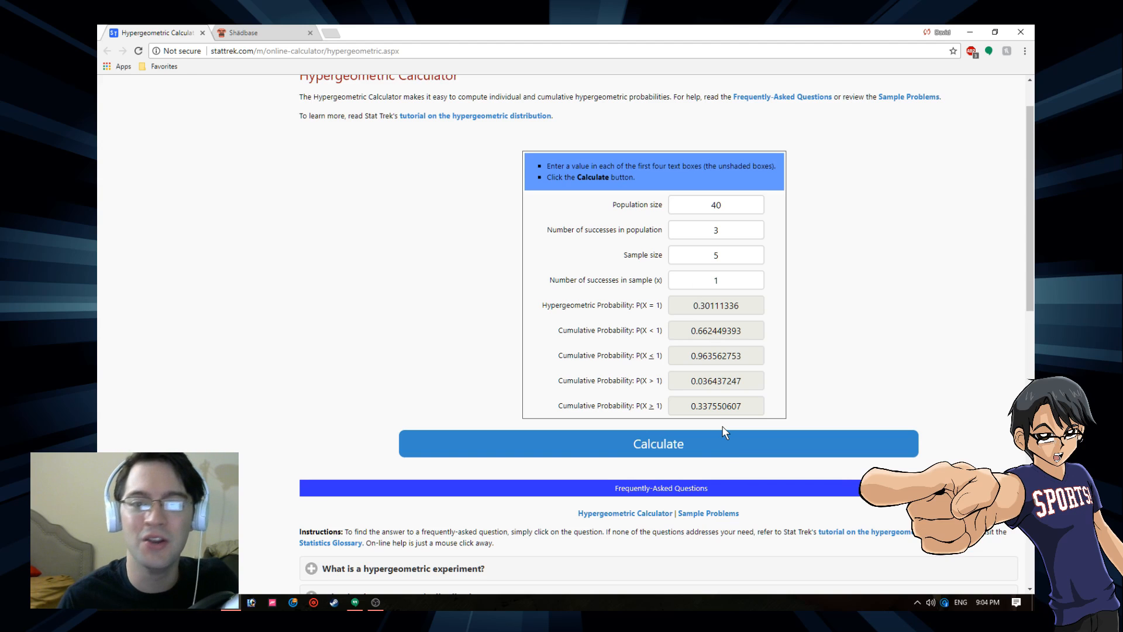
{"action": "mouse_move", "coordinate": [661, 323]}
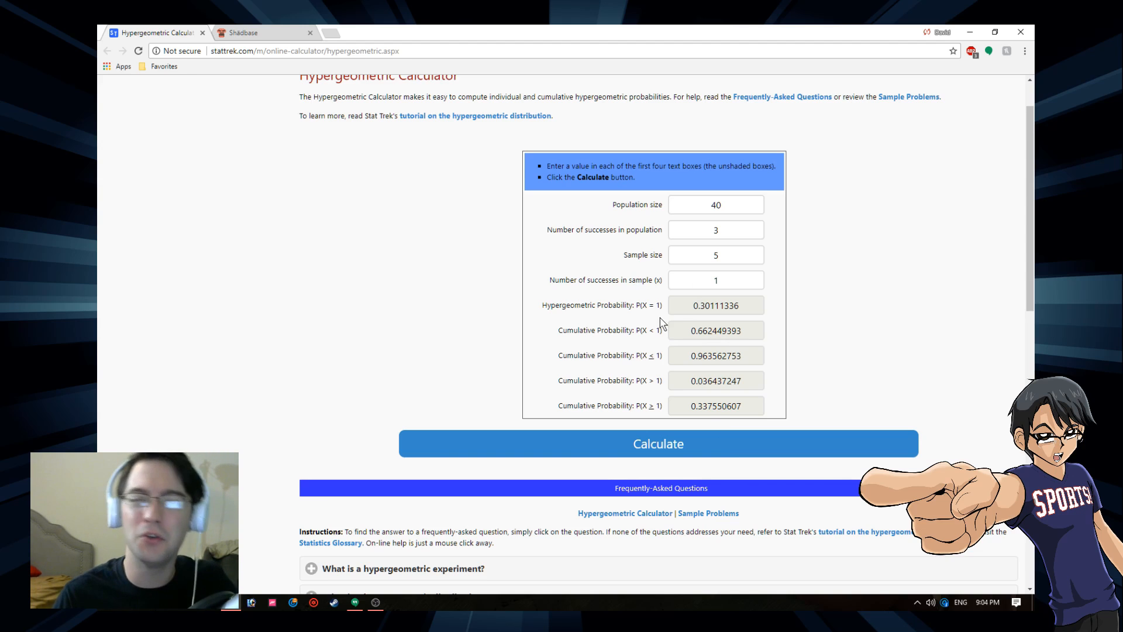
{"action": "mouse_move", "coordinate": [662, 432]}
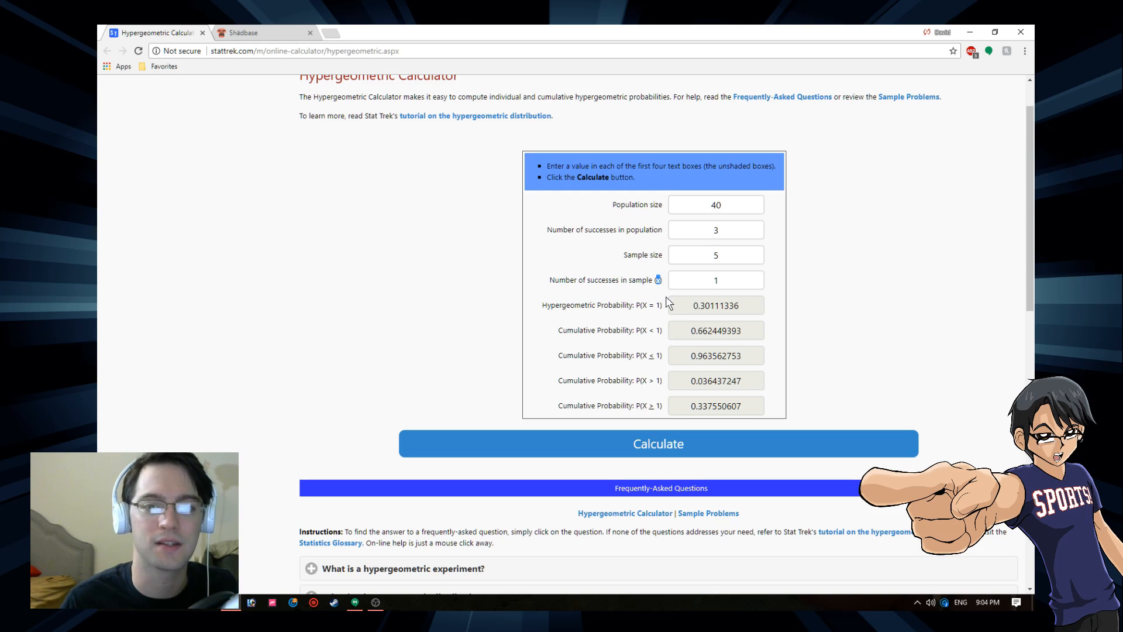
{"action": "mouse_move", "coordinate": [661, 372]}
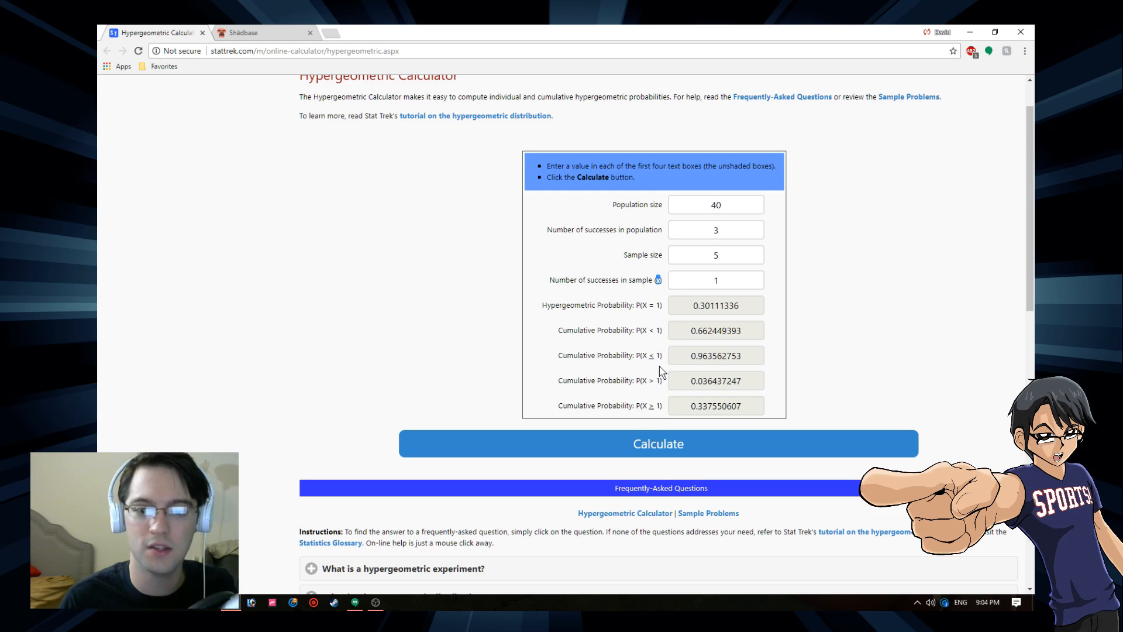
{"action": "mouse_move", "coordinate": [705, 302]}
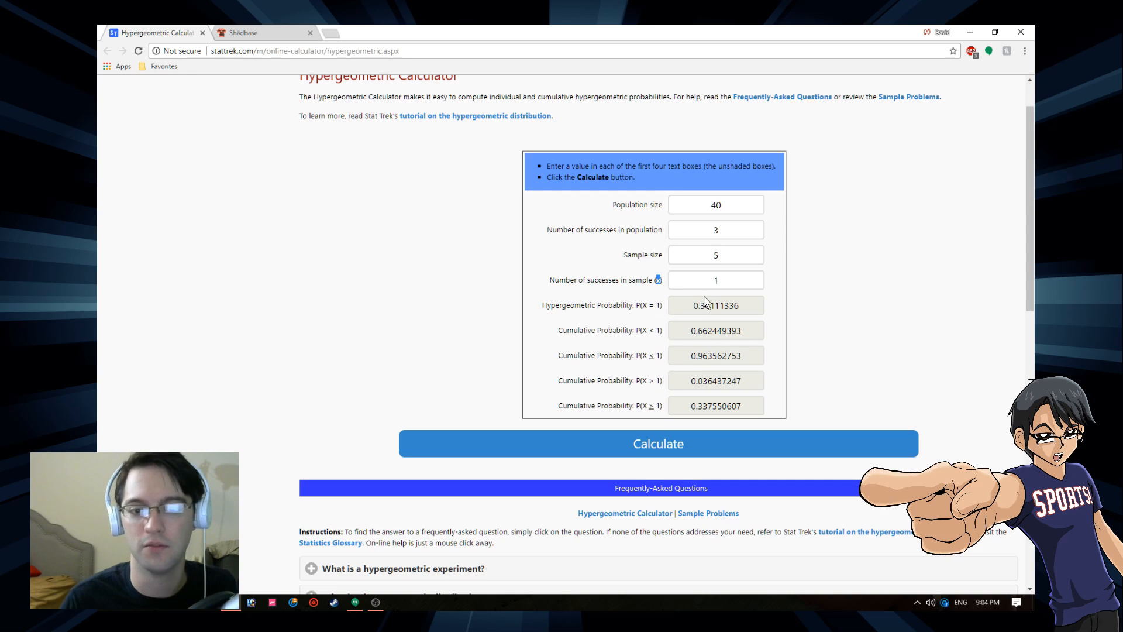
{"action": "mouse_move", "coordinate": [653, 419]}
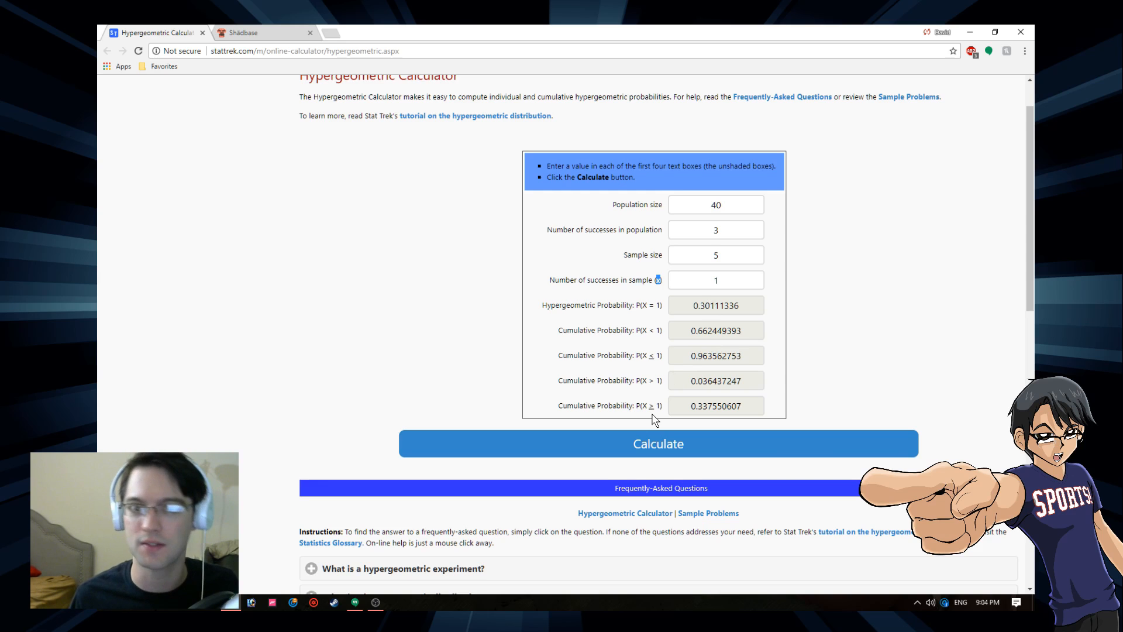
{"action": "mouse_move", "coordinate": [644, 317]}
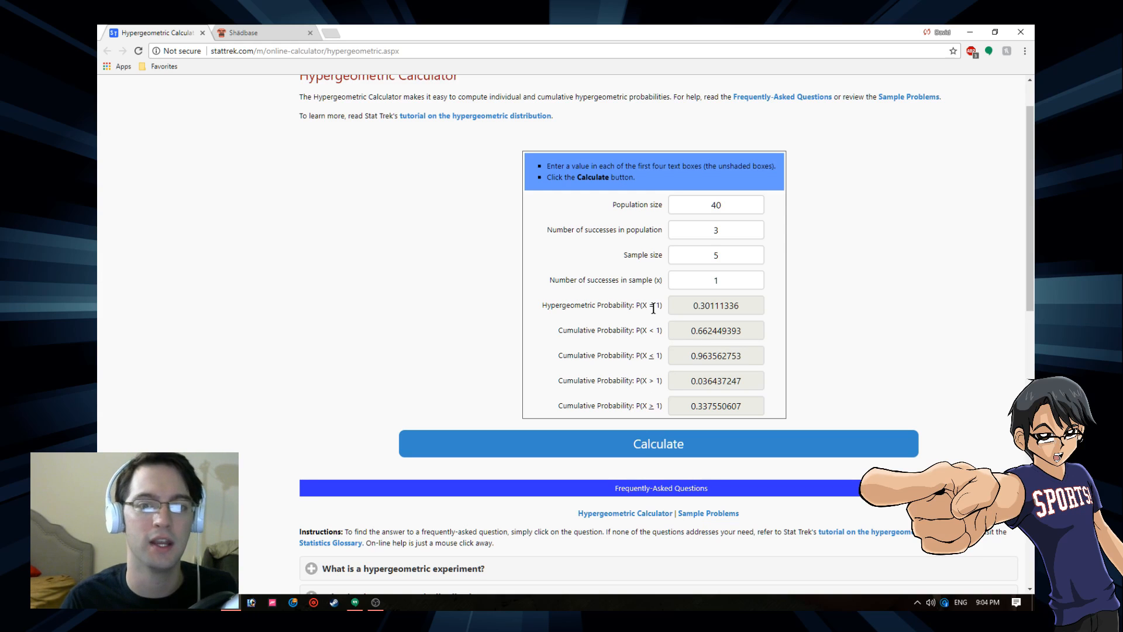
{"action": "mouse_move", "coordinate": [654, 280]}
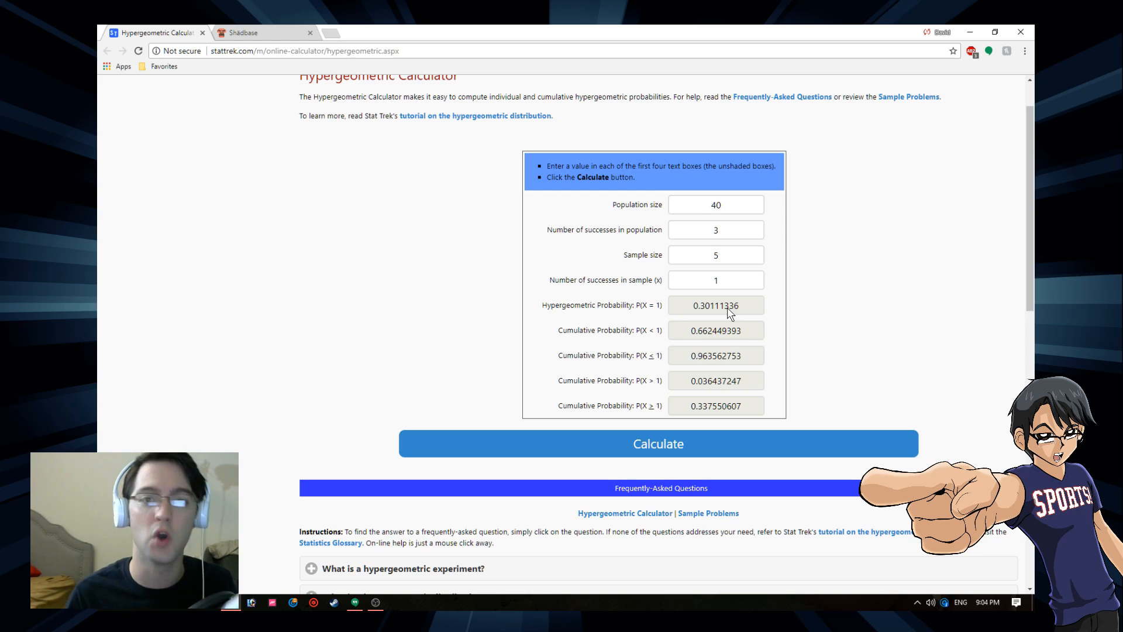
{"action": "mouse_move", "coordinate": [721, 316]}
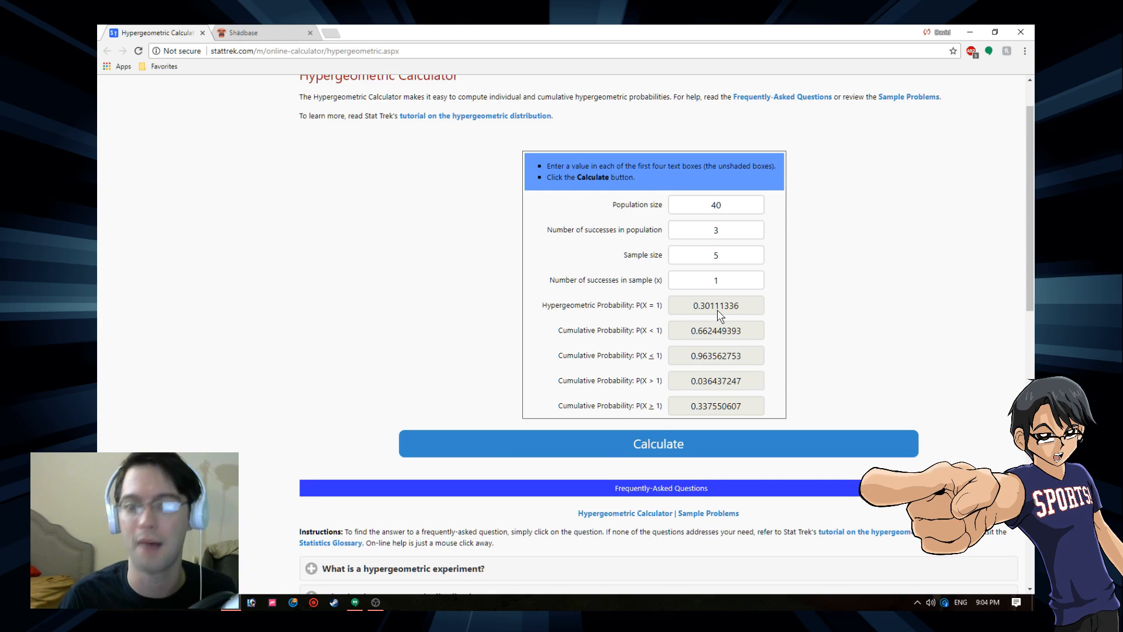
{"action": "mouse_move", "coordinate": [730, 307]}
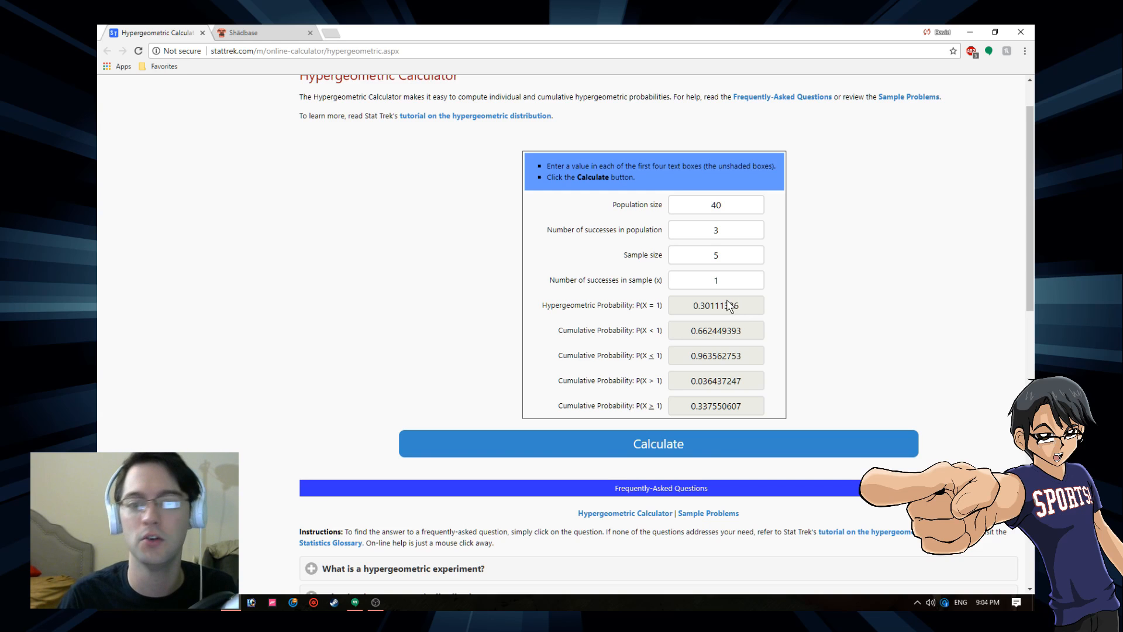
{"action": "mouse_move", "coordinate": [744, 367]}
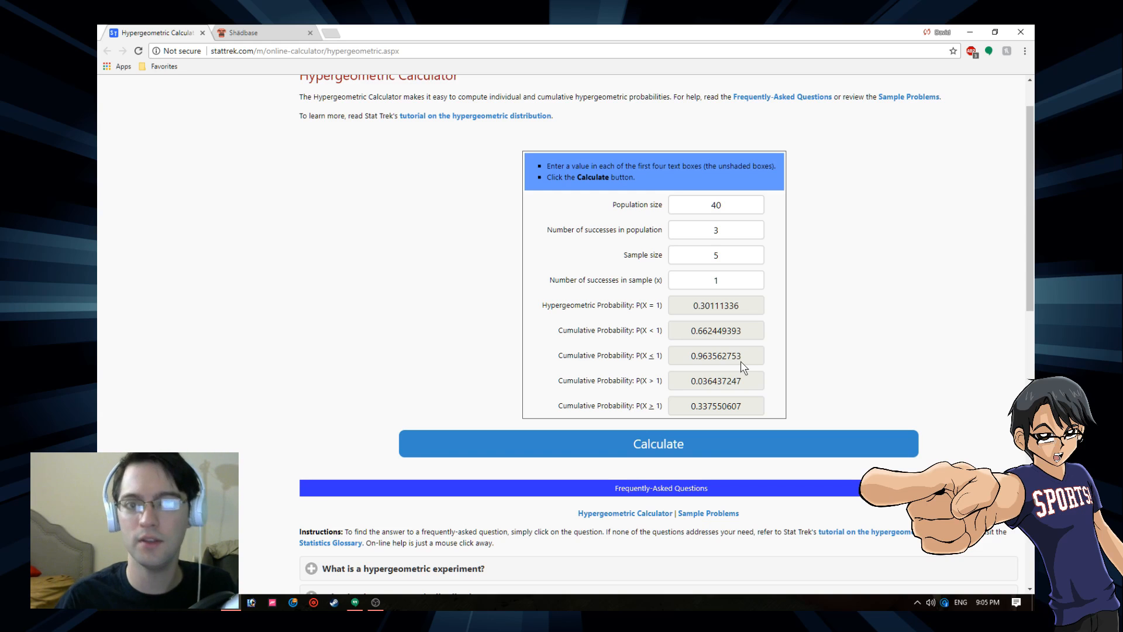
{"action": "mouse_move", "coordinate": [645, 333]}
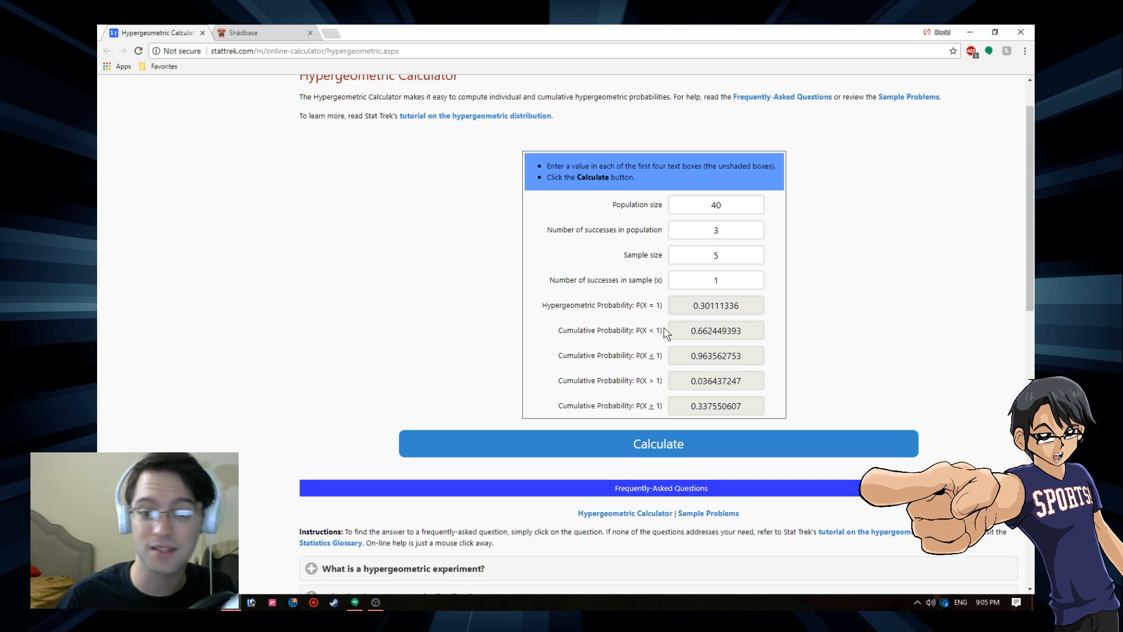
{"action": "mouse_move", "coordinate": [693, 337]}
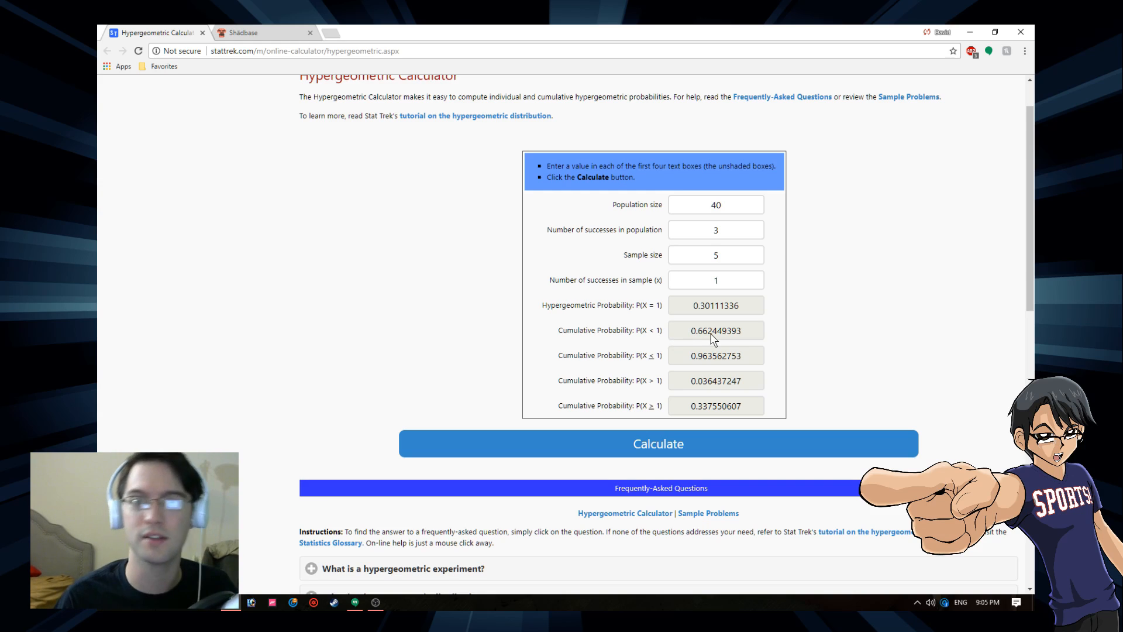
{"action": "mouse_move", "coordinate": [719, 315]}
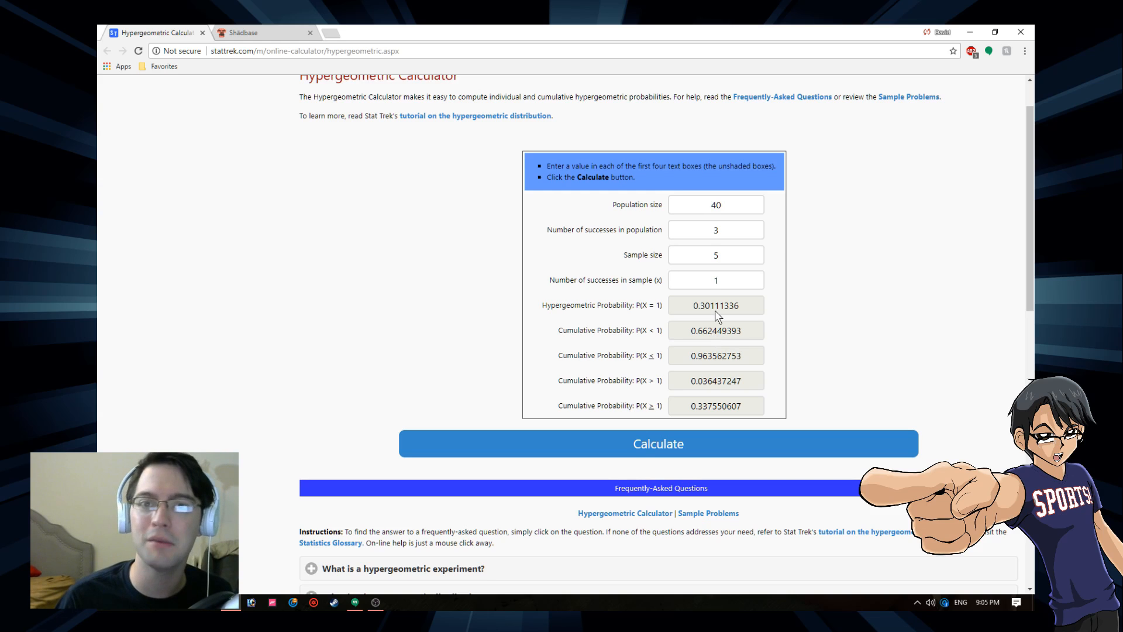
{"action": "double_click", "coordinate": [716, 330]}
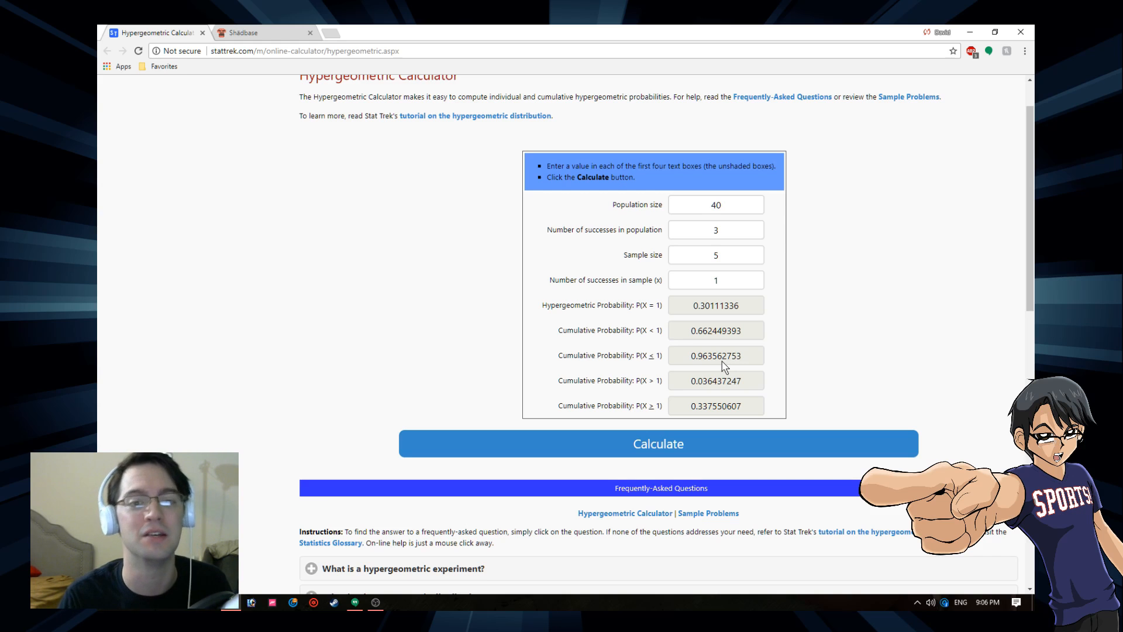
{"action": "mouse_move", "coordinate": [836, 400]}
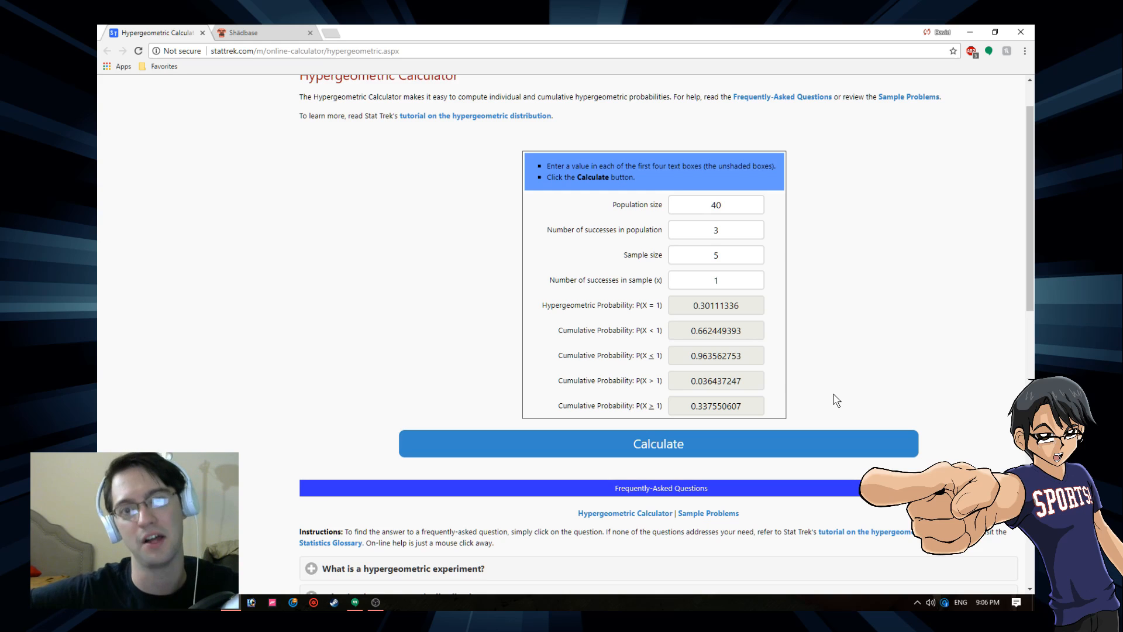
{"action": "mouse_move", "coordinate": [816, 406]}
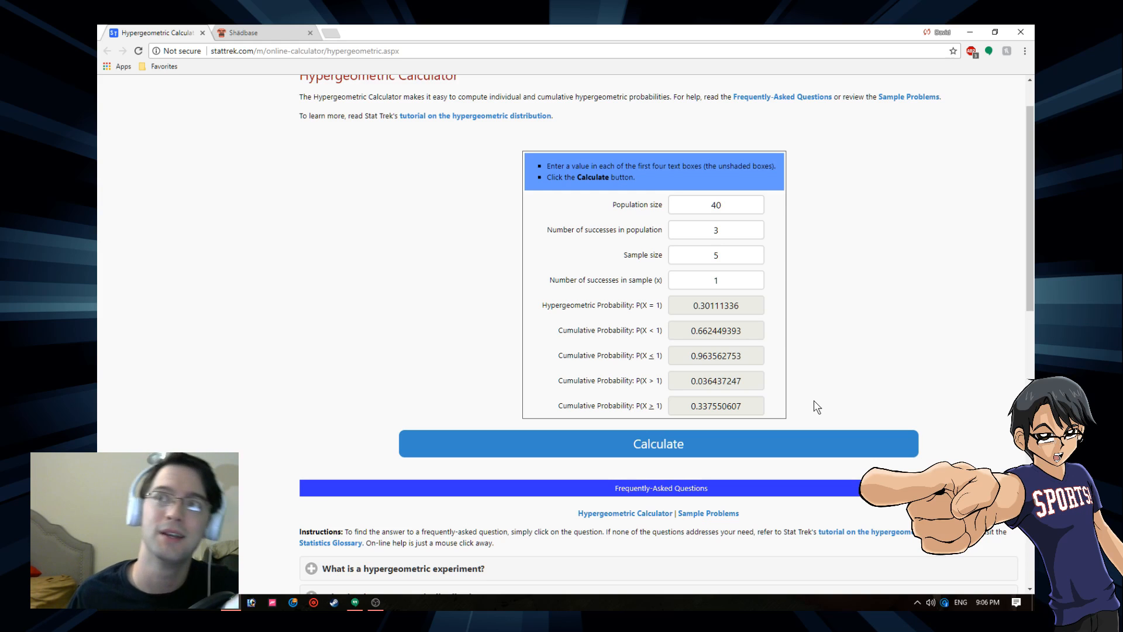
{"action": "mouse_move", "coordinate": [801, 194]}
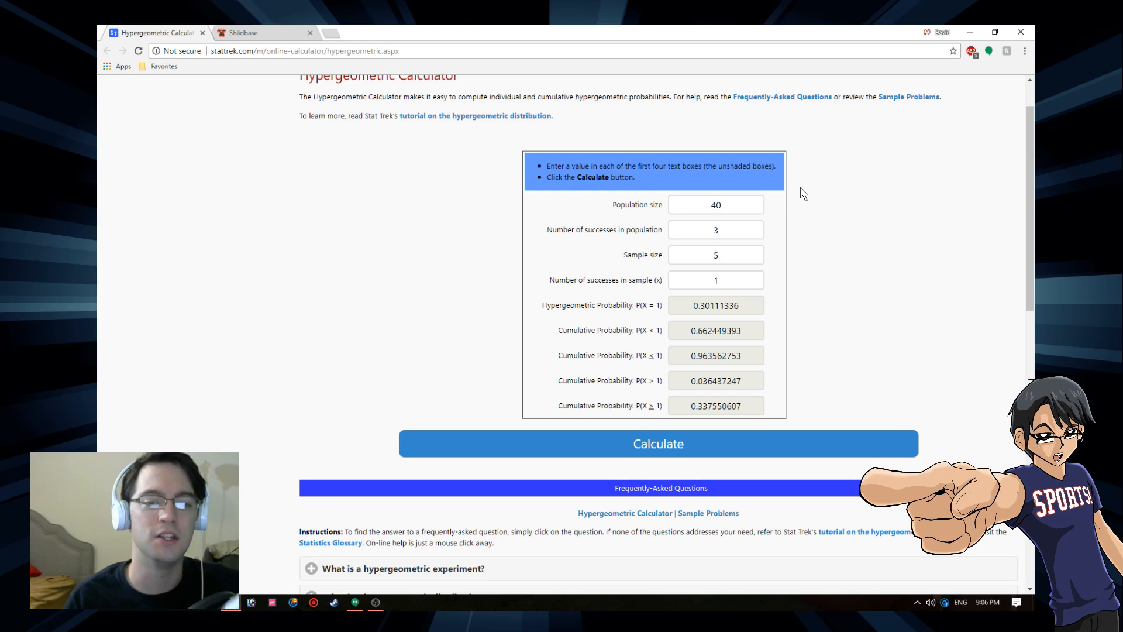
{"action": "mouse_move", "coordinate": [665, 421]}
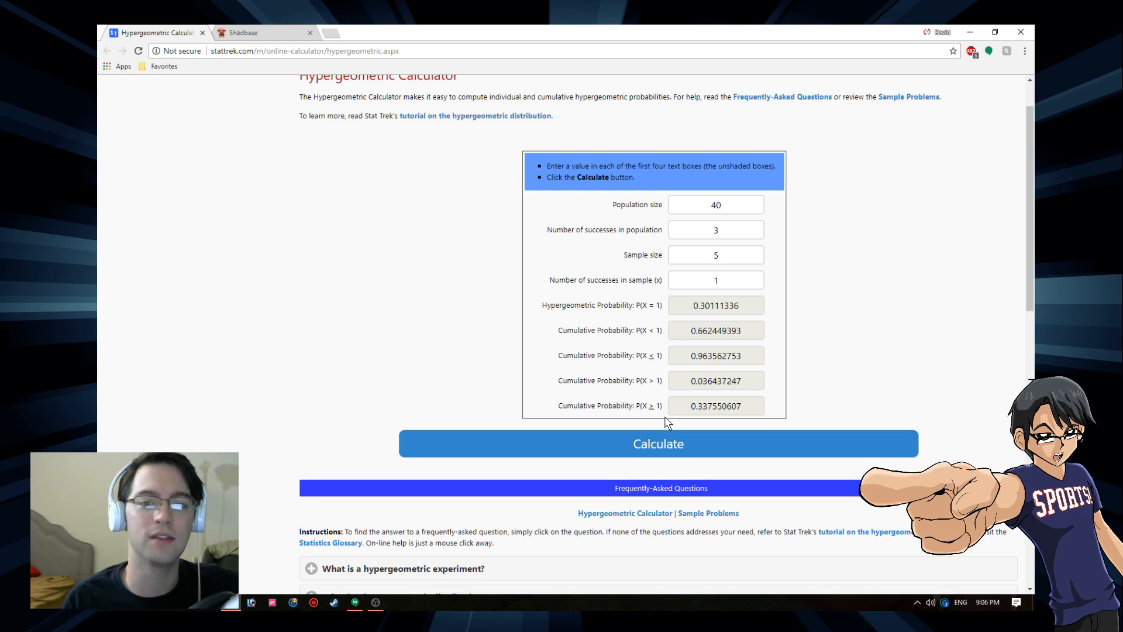
{"action": "mouse_move", "coordinate": [650, 412]}
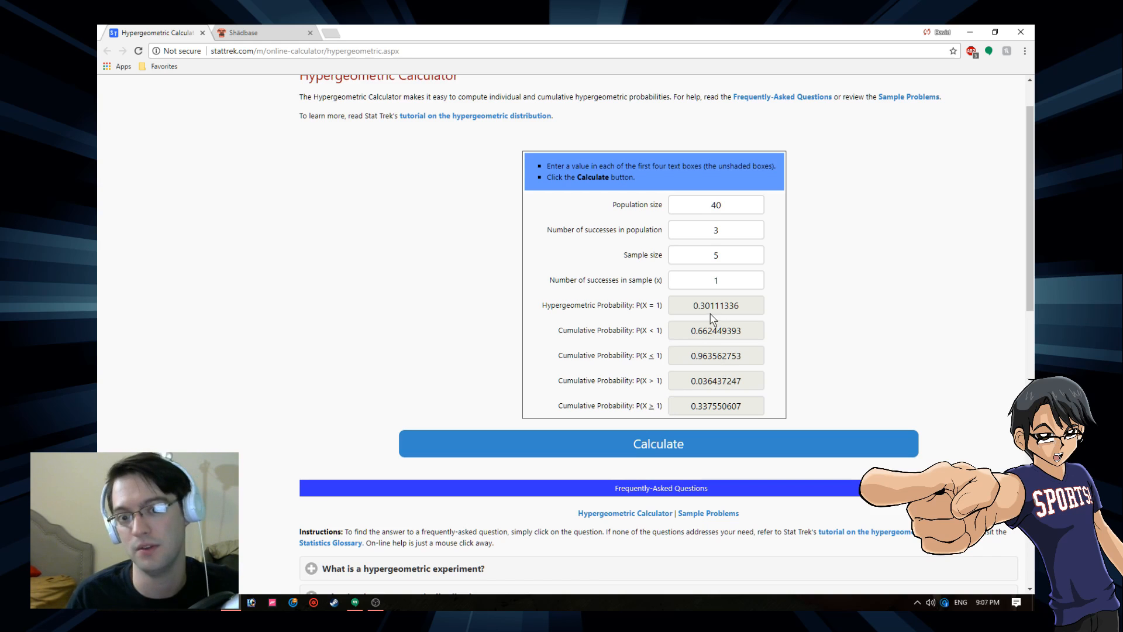
{"action": "mouse_move", "coordinate": [714, 387]}
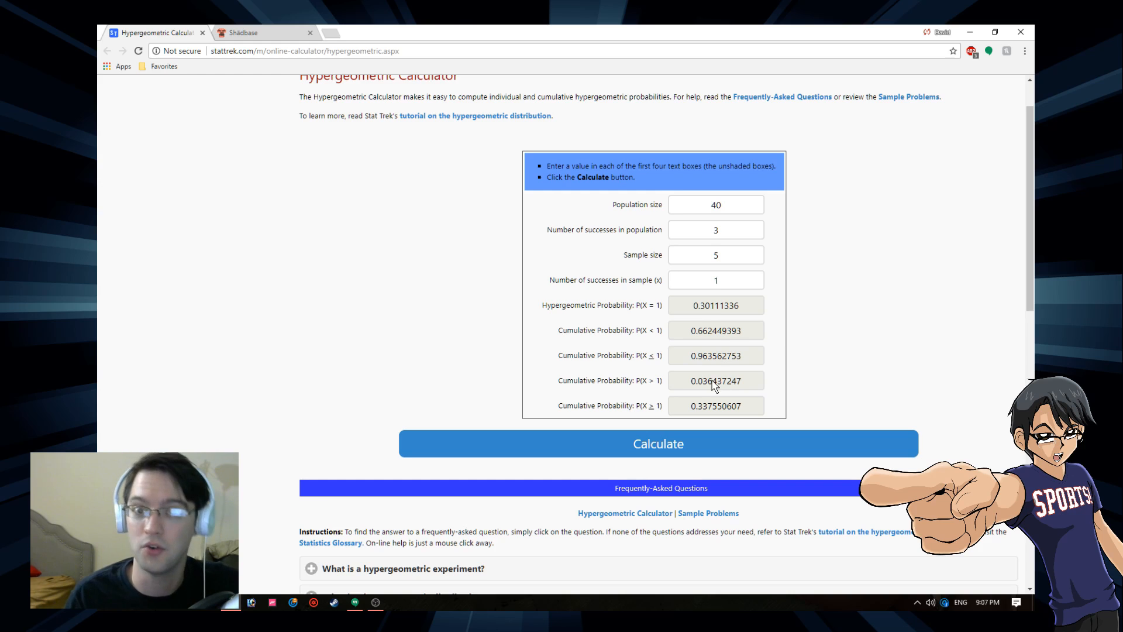
{"action": "mouse_move", "coordinate": [719, 410]}
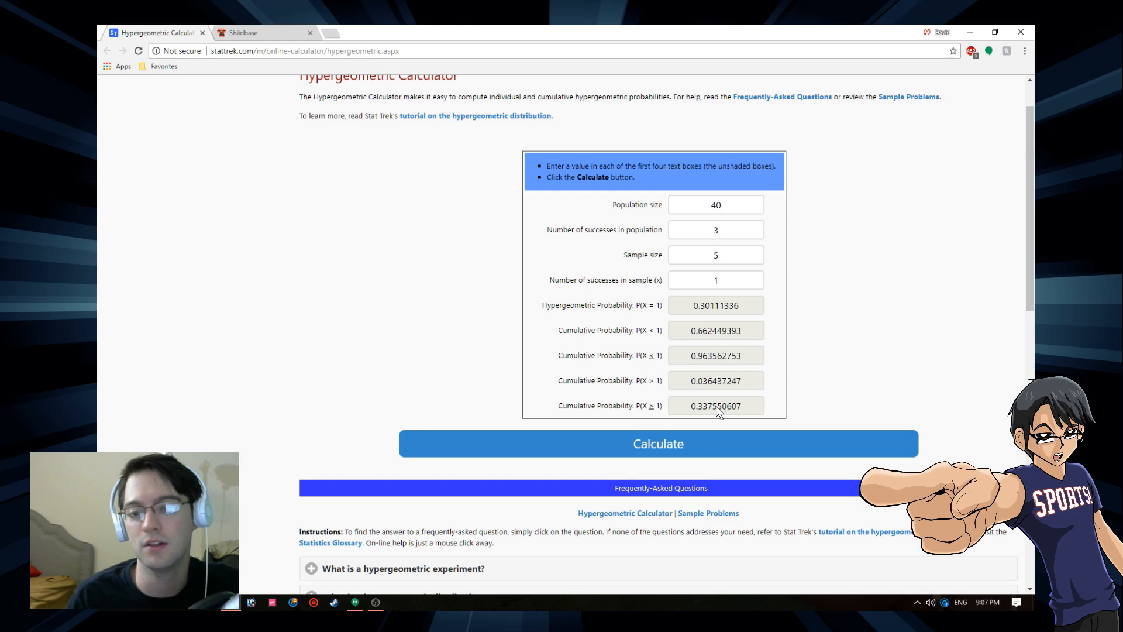
{"action": "mouse_move", "coordinate": [715, 381]}
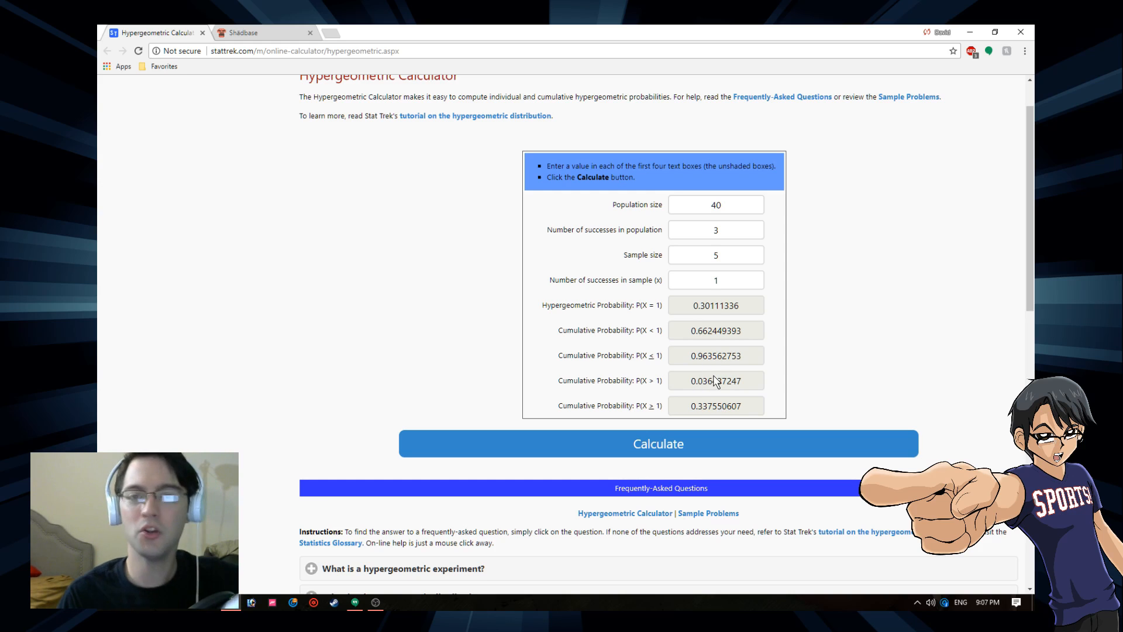
{"action": "double_click", "coordinate": [716, 405]}
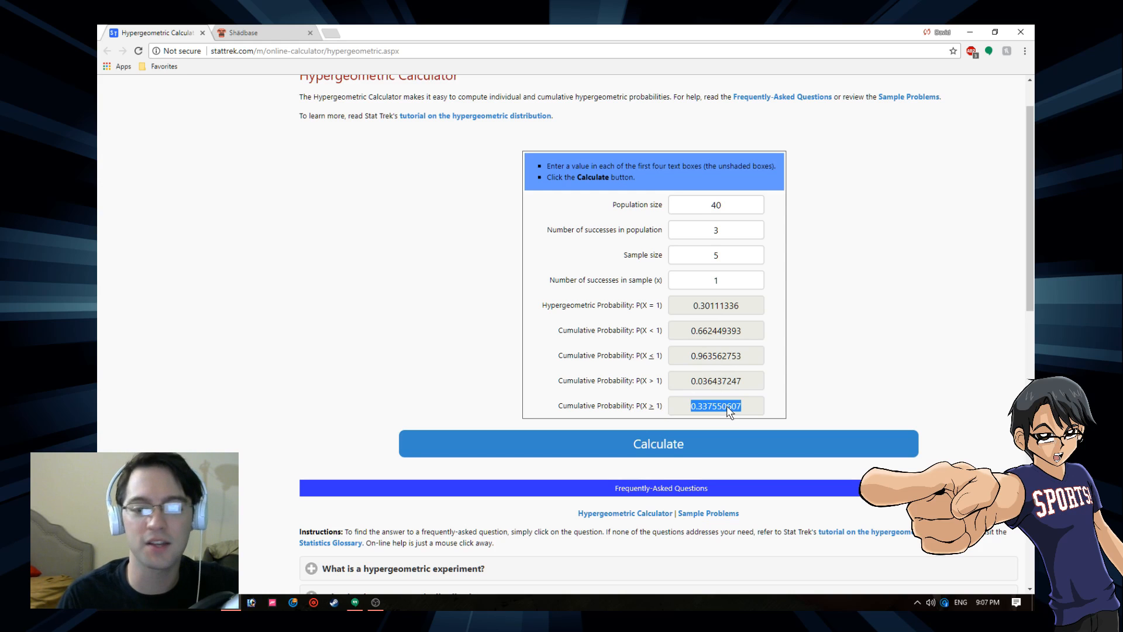
{"action": "mouse_move", "coordinate": [873, 396]}
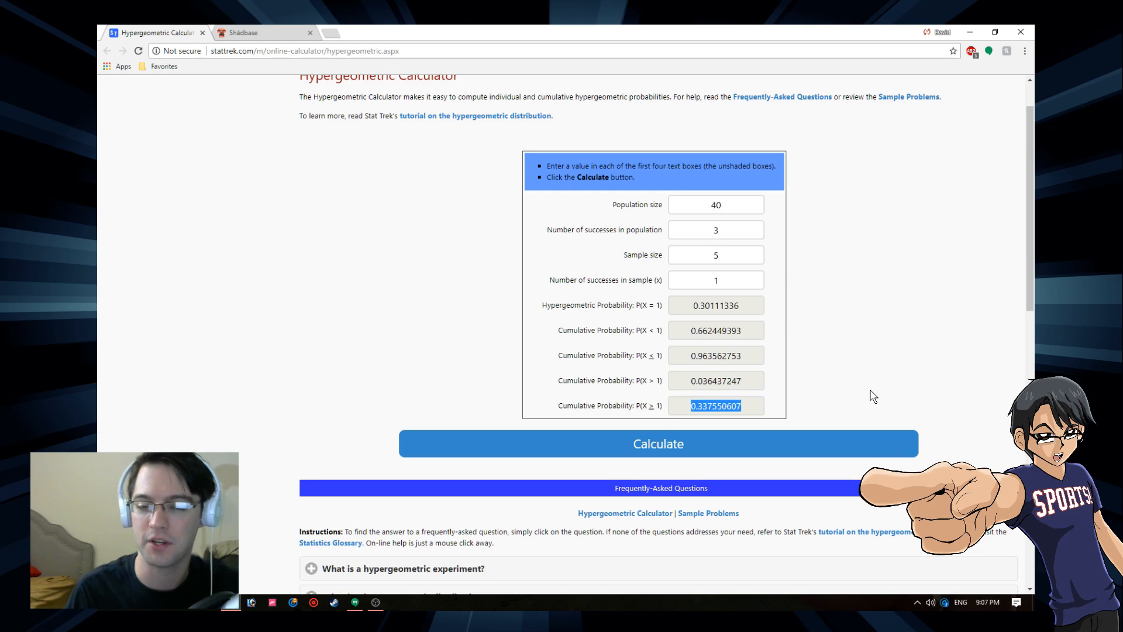
{"action": "mouse_move", "coordinate": [747, 273]}
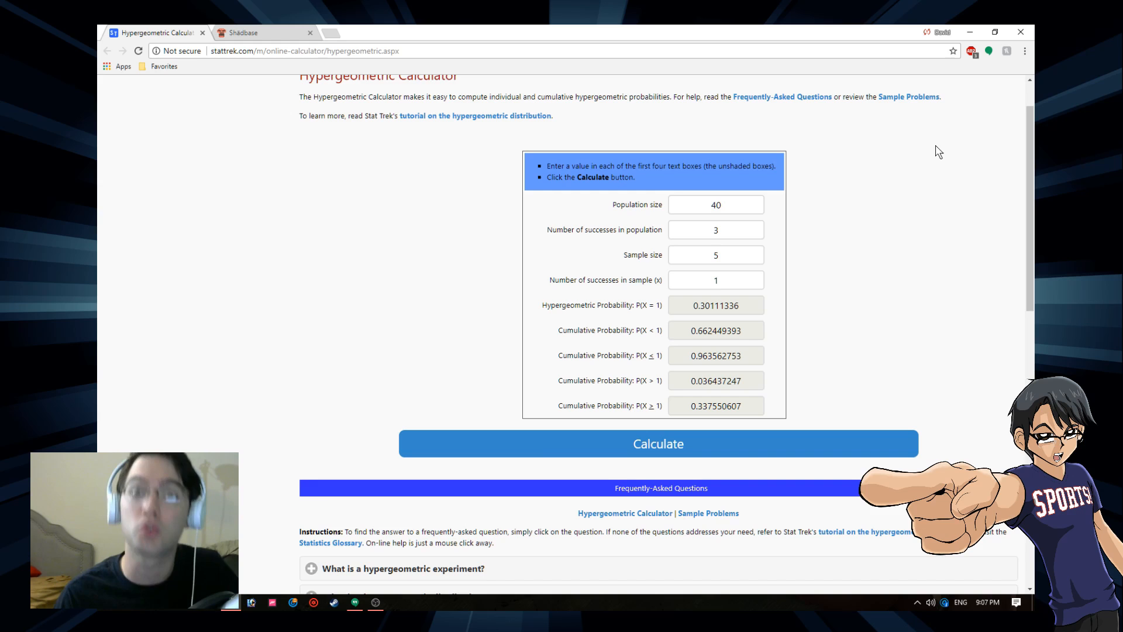
Change population to 42 and successes to 4, then calculate P(X=1) 0.347091932 and P(X≥1) 0.409943715.
{"action": "left_click", "coordinate": [716, 203]}
{"action": "type", "text": "42"}
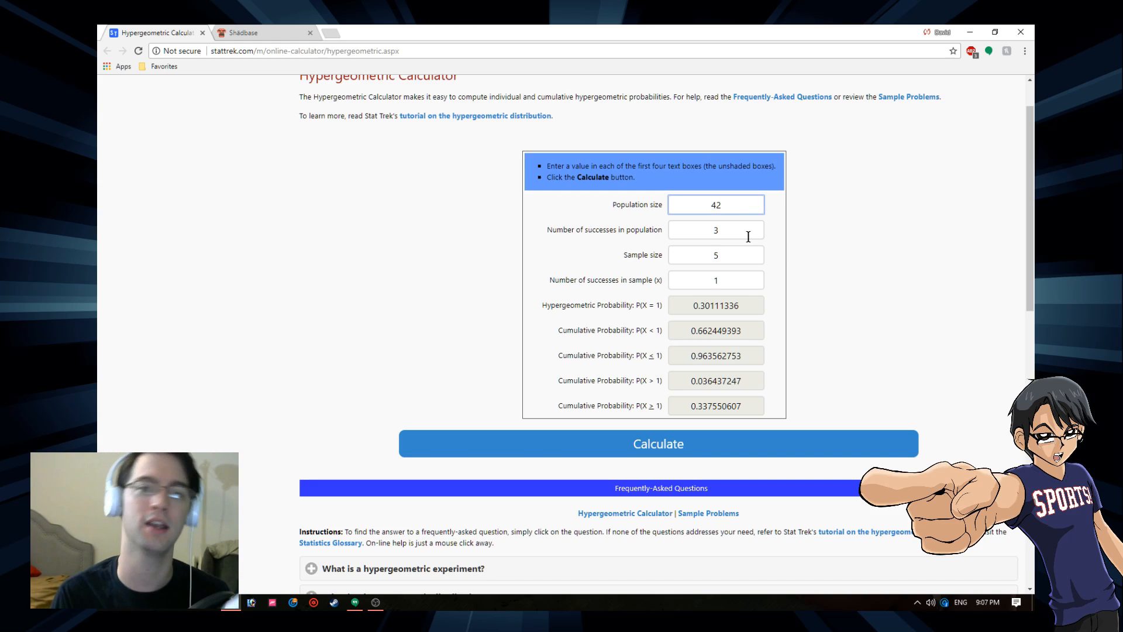
{"action": "left_click", "coordinate": [716, 230]}
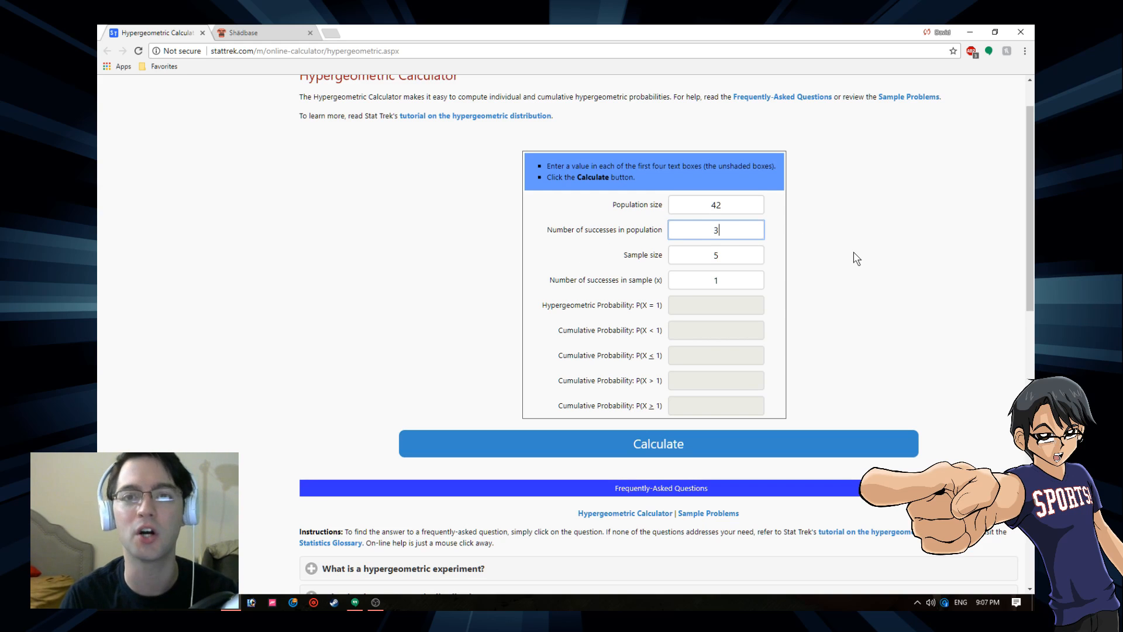
{"action": "key", "text": "Backspace"}
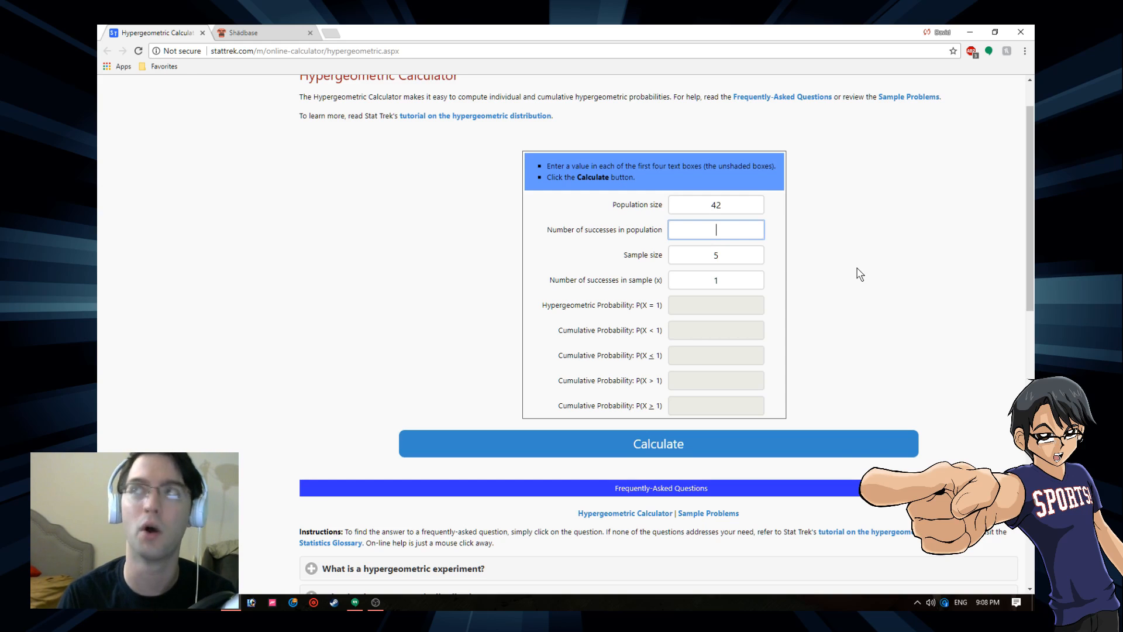
{"action": "mouse_move", "coordinate": [852, 276]}
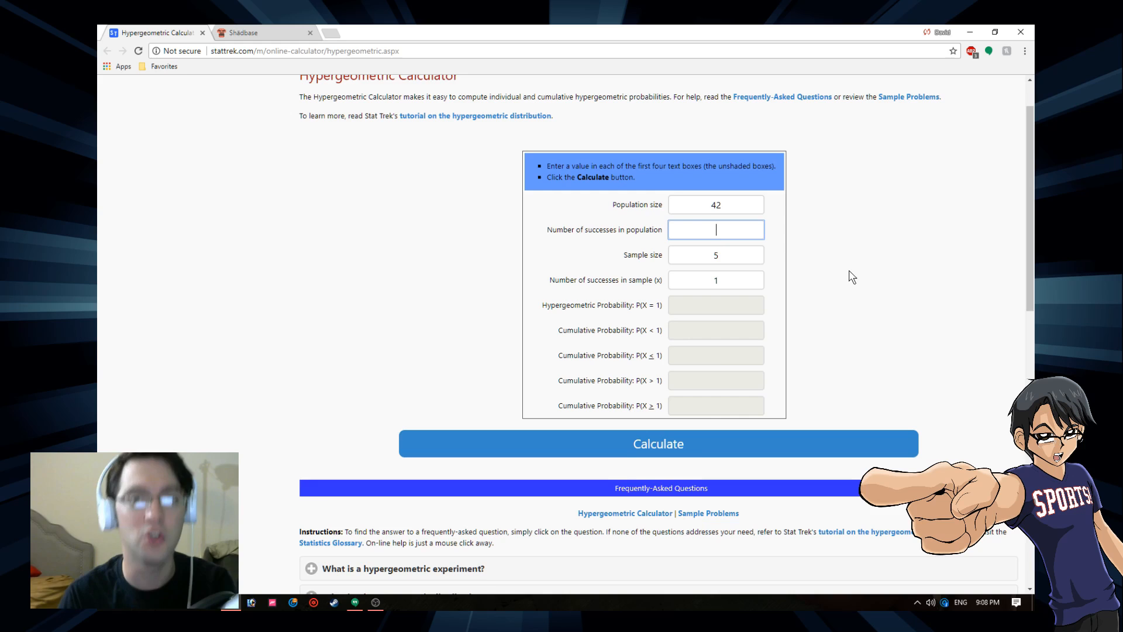
{"action": "type", "text": "4"}
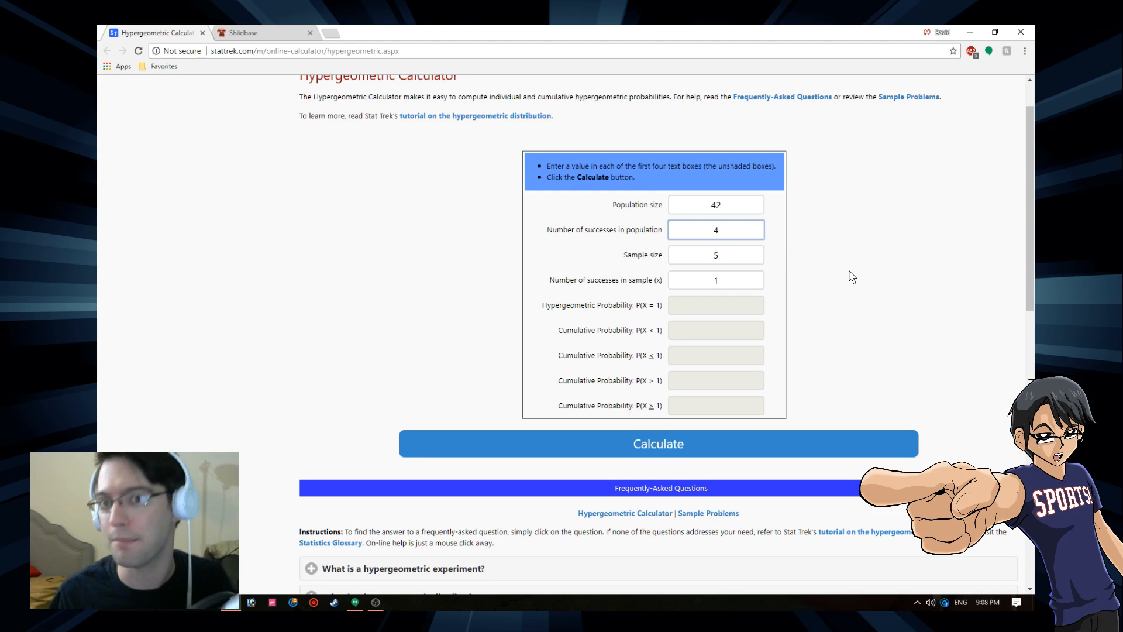
{"action": "mouse_move", "coordinate": [726, 184]}
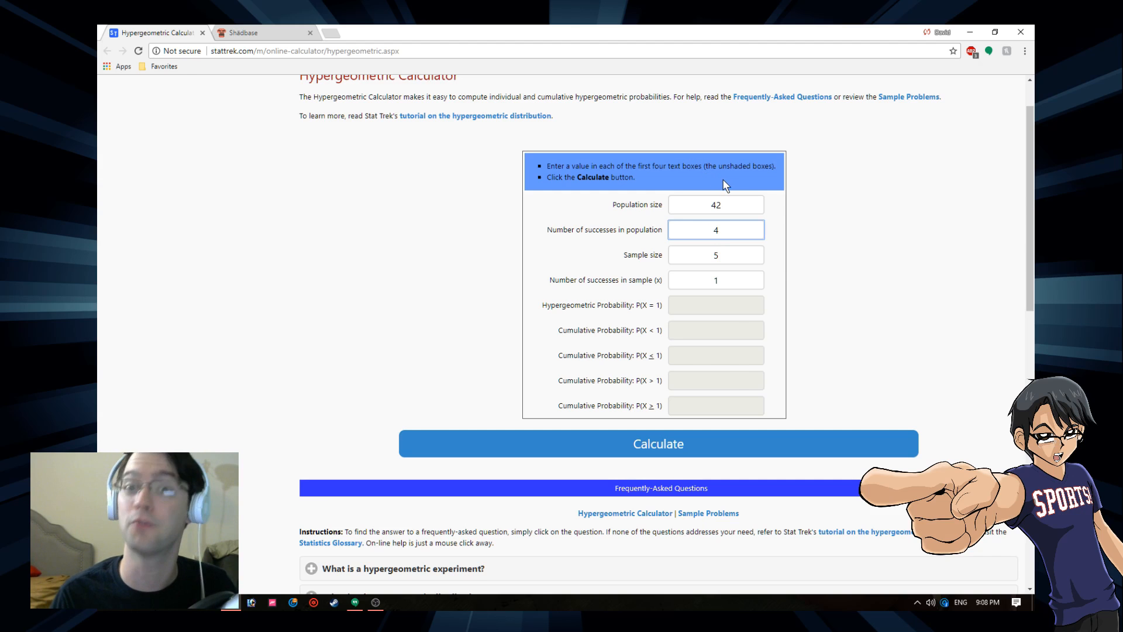
{"action": "left_click", "coordinate": [658, 443]}
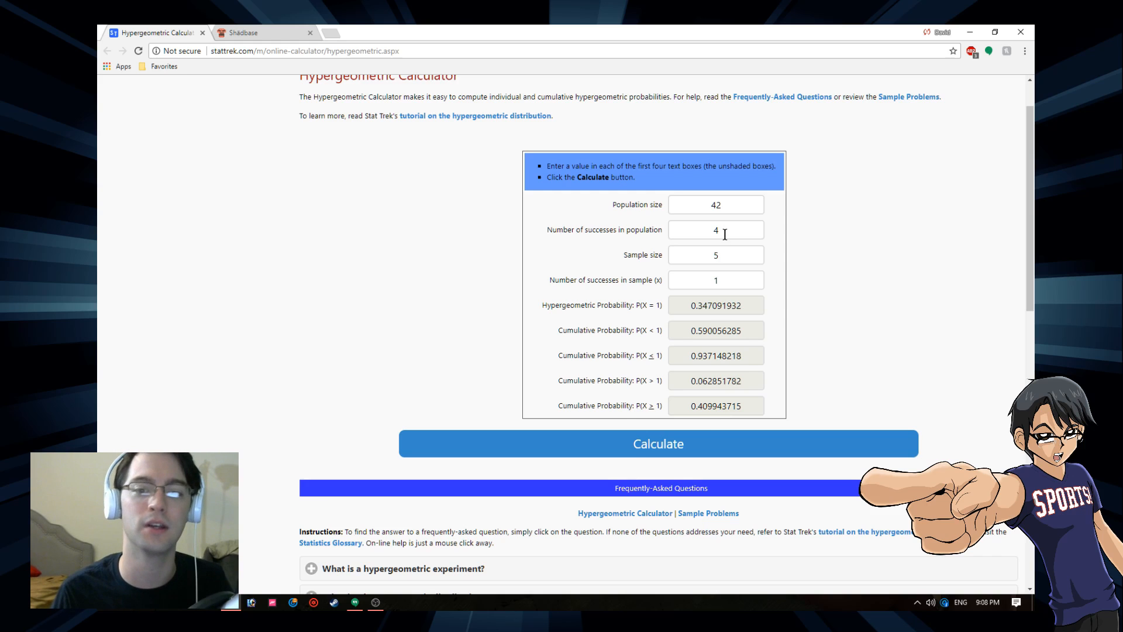
{"action": "mouse_move", "coordinate": [709, 421]}
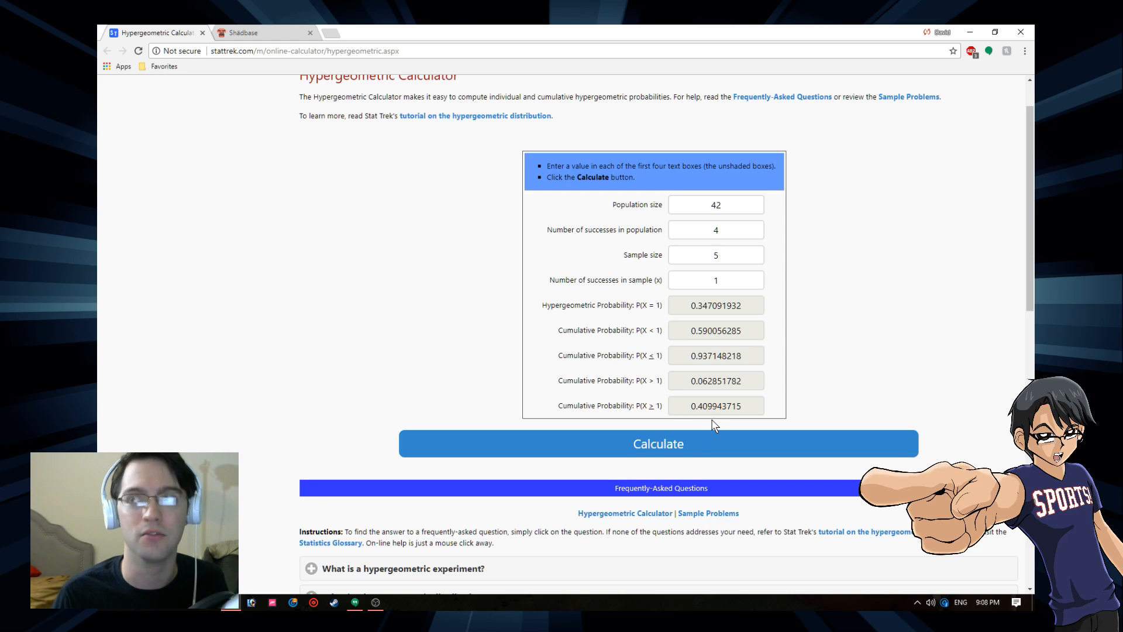
Change population to 50 and successes to 6, then calculate P(X=1) 0.384425796 and P(X≥1) 0.487432272.
{"action": "type", "text": "50"}
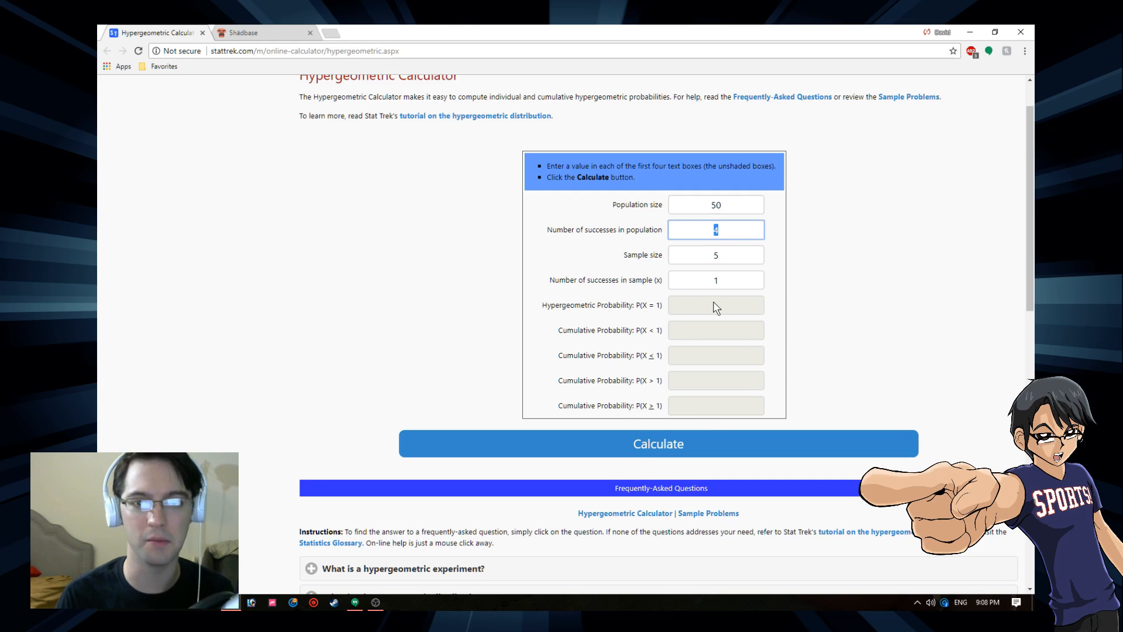
{"action": "type", "text": "6"}
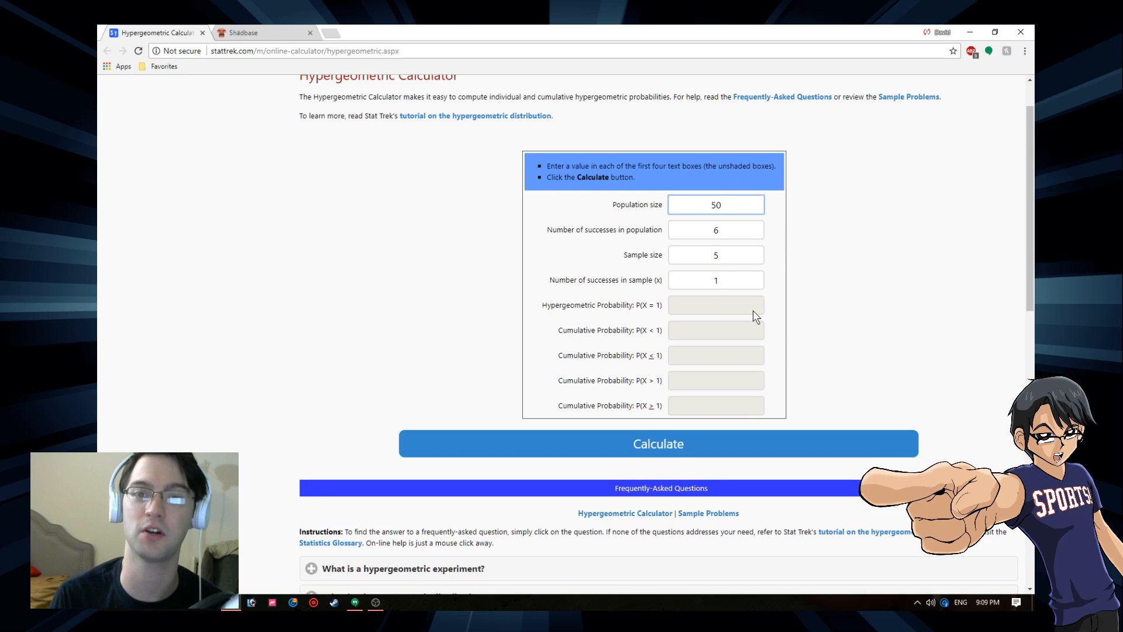
{"action": "mouse_move", "coordinate": [772, 363]}
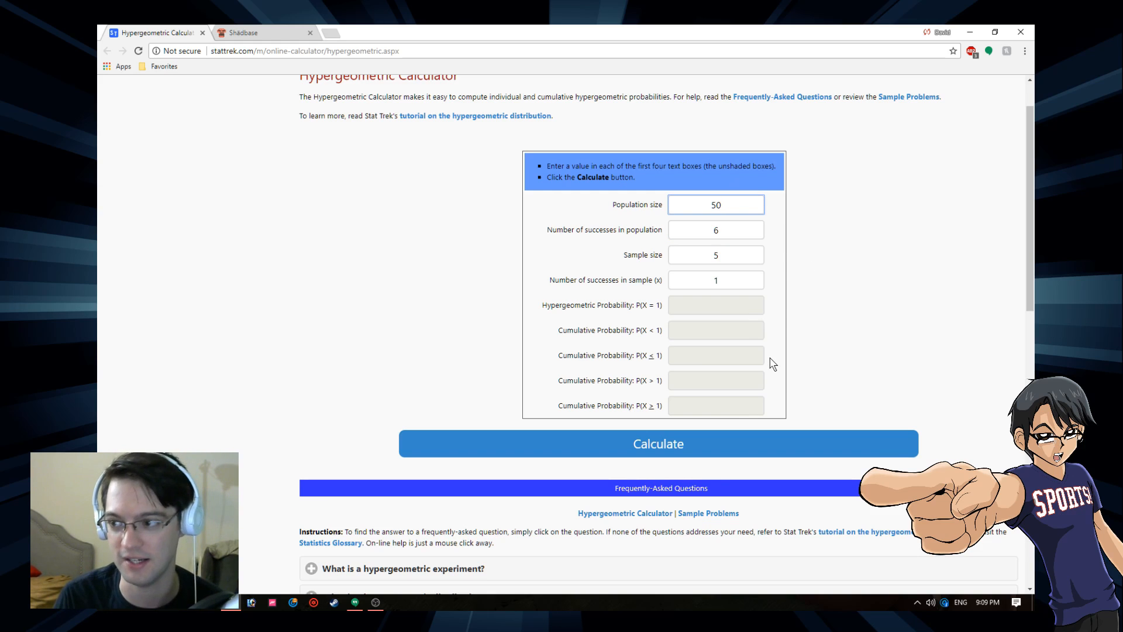
{"action": "left_click", "coordinate": [658, 445]}
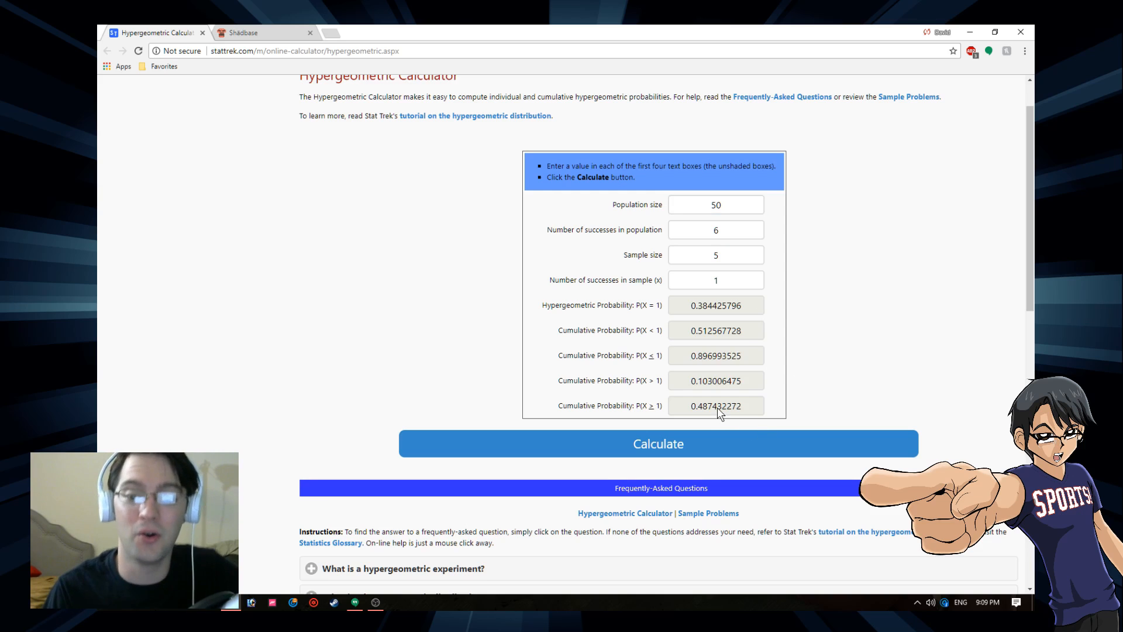